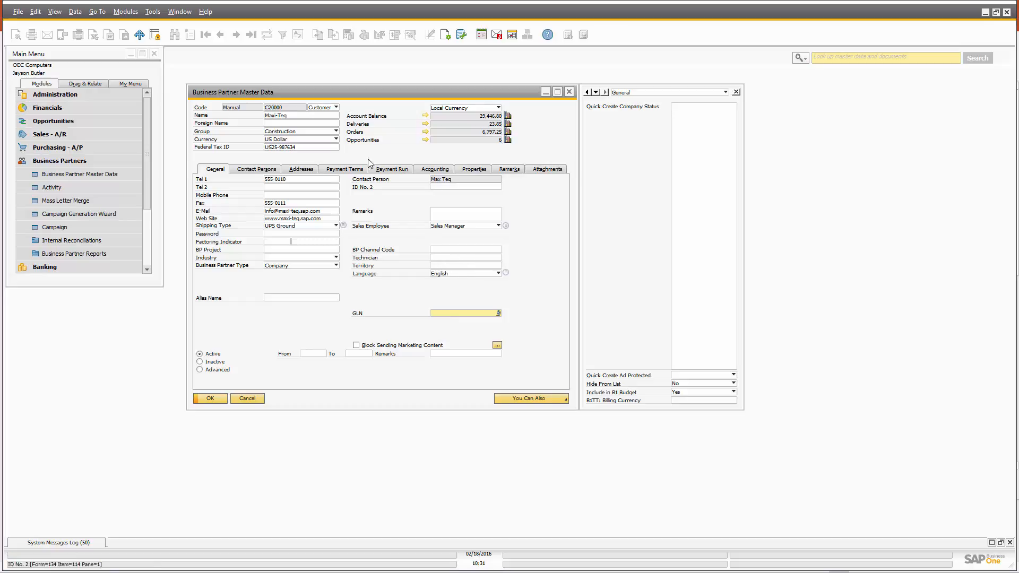
pyautogui.moveTo(391, 241)
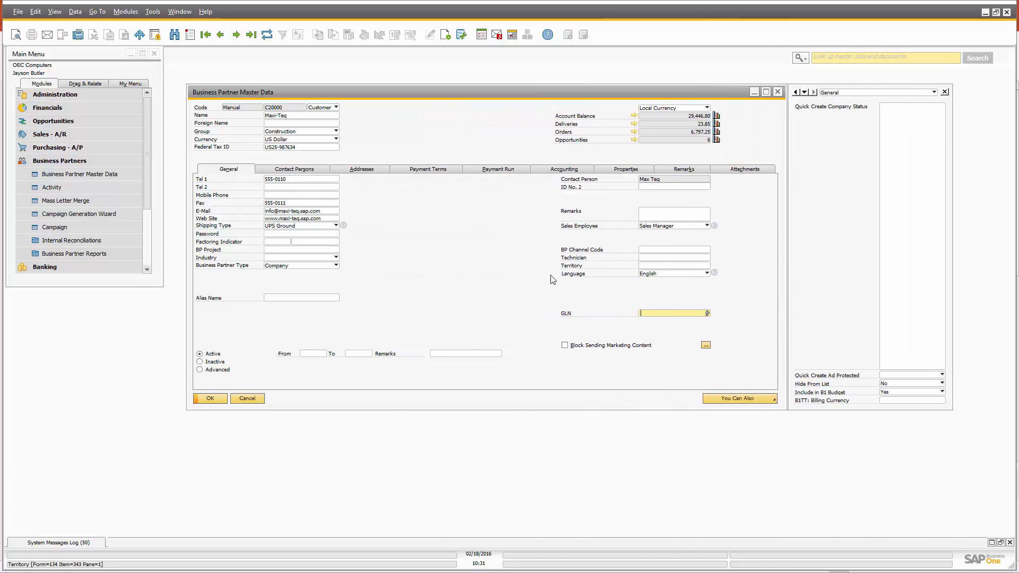
pyautogui.moveTo(463, 275)
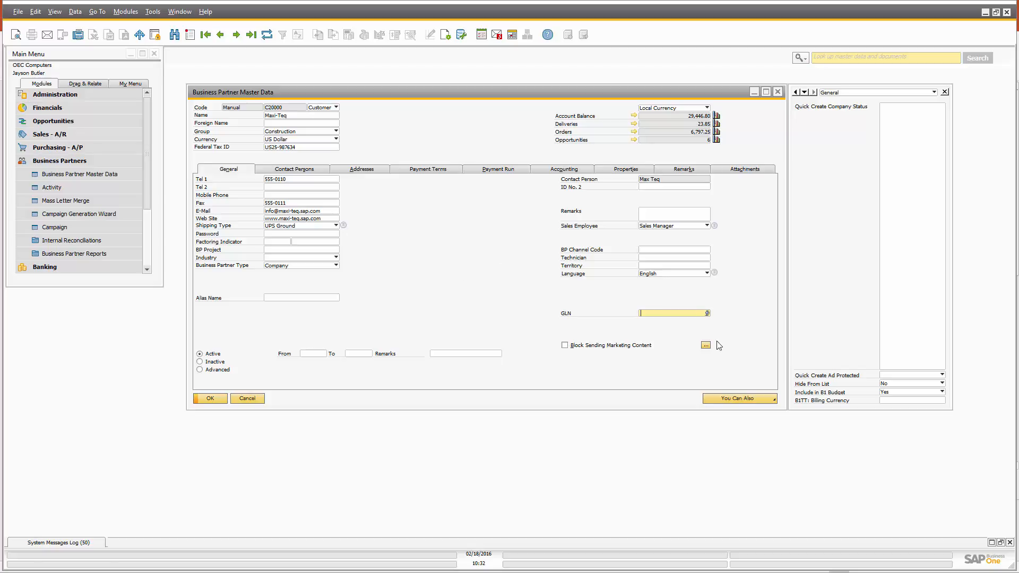
# Add the BITT: Billing Currency UDF onto the main Business Partner window
pyautogui.rightClick(910, 400)
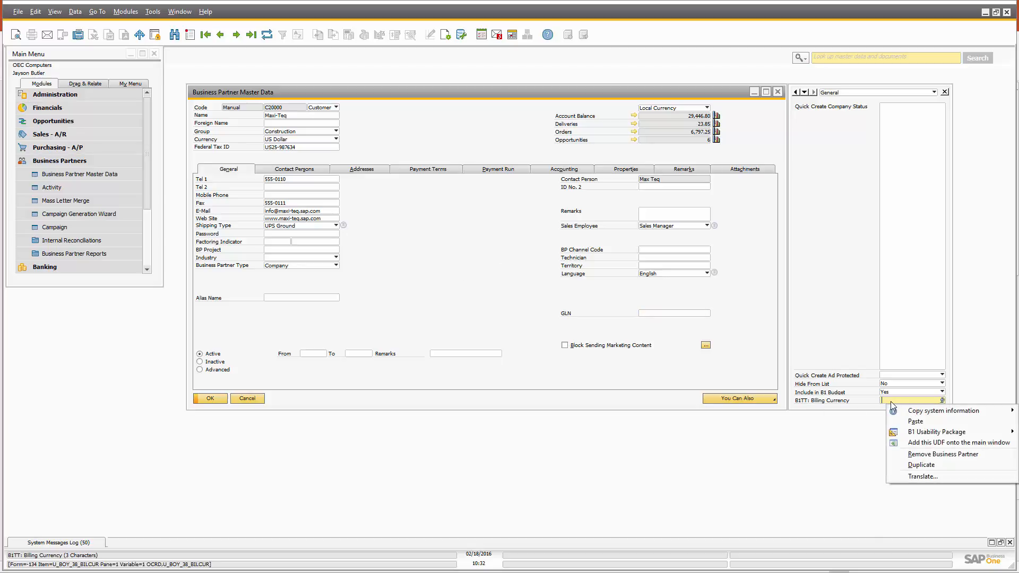
pyautogui.moveTo(955, 442)
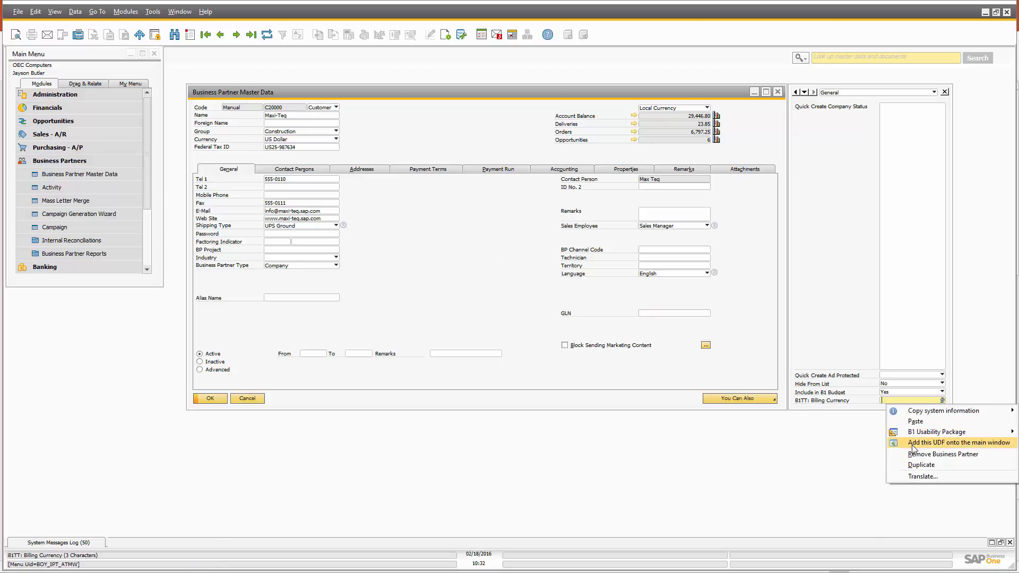
pyautogui.click(957, 443)
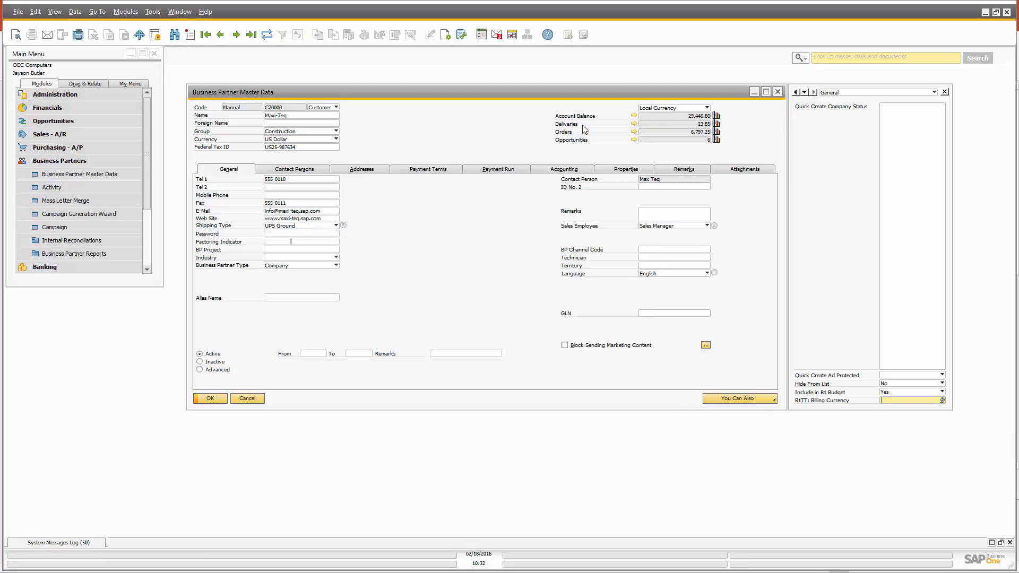
pyautogui.moveTo(569, 146)
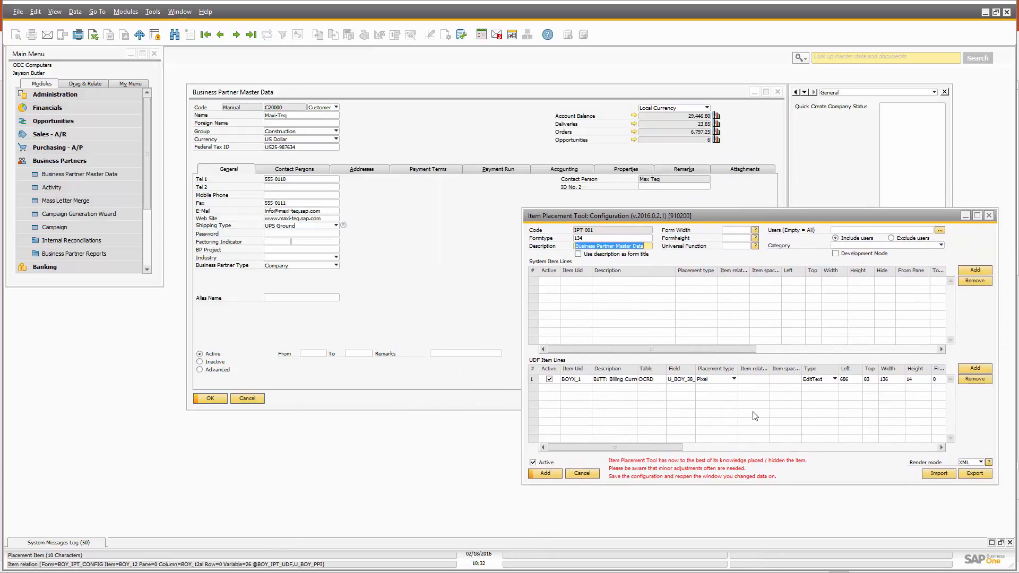
# Save the new pixel placement configuration for the Billing Currency line via Add
pyautogui.click(543, 474)
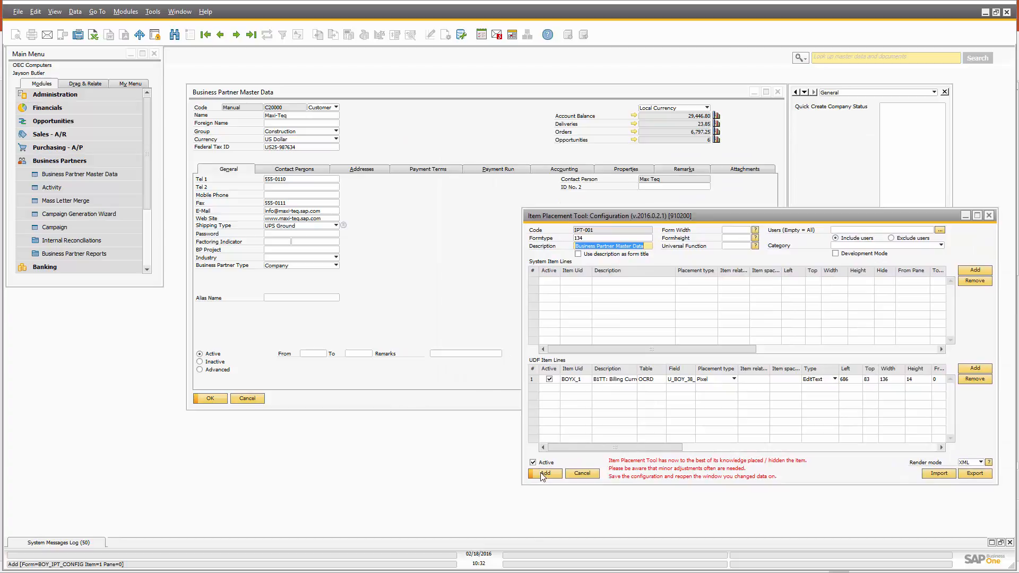
pyautogui.click(544, 473)
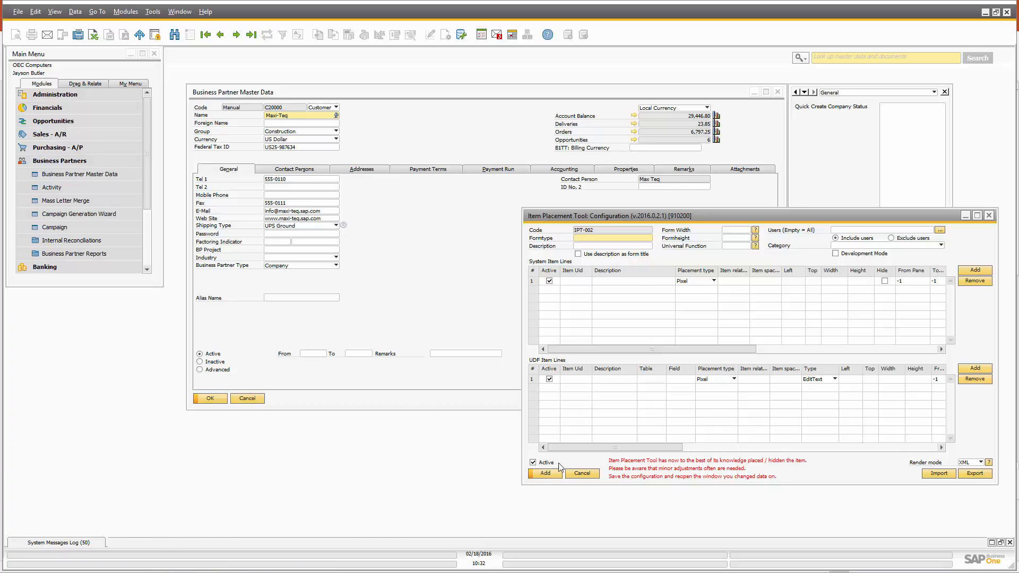
pyautogui.moveTo(577, 469)
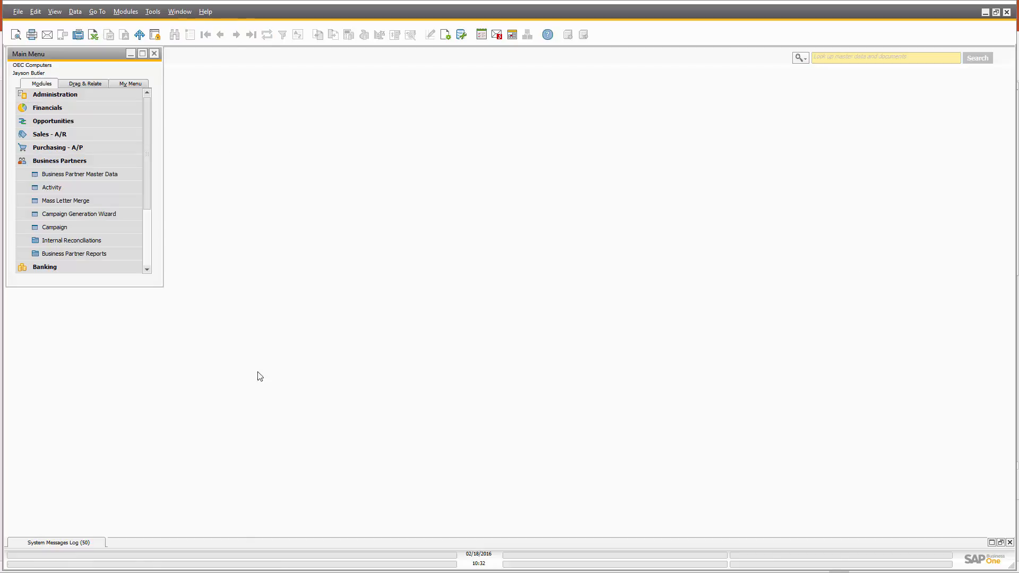
# Reopen Business Partner Master Data and bring up placement options near the truncated BITT field
pyautogui.click(79, 173)
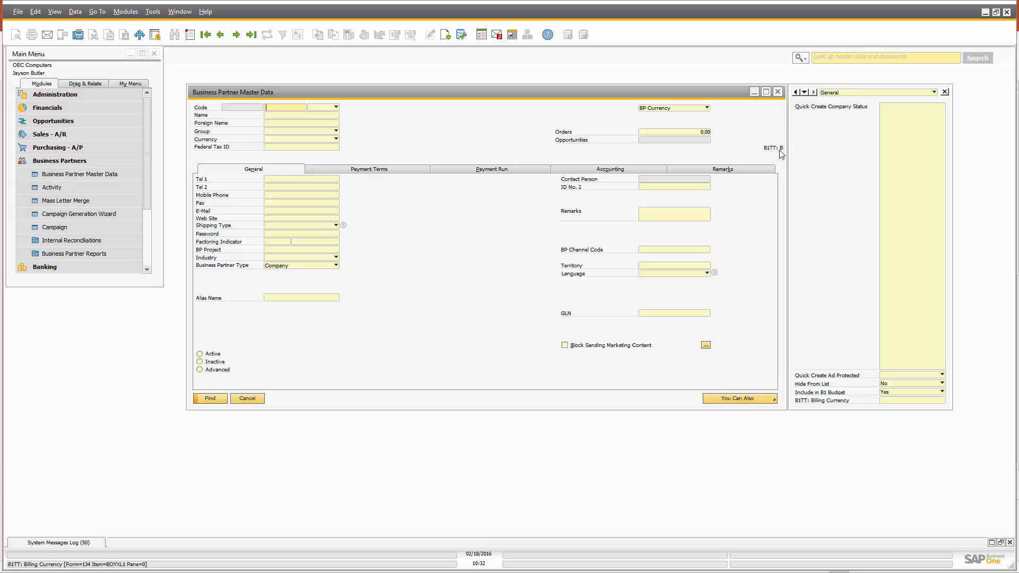
pyautogui.moveTo(591, 156)
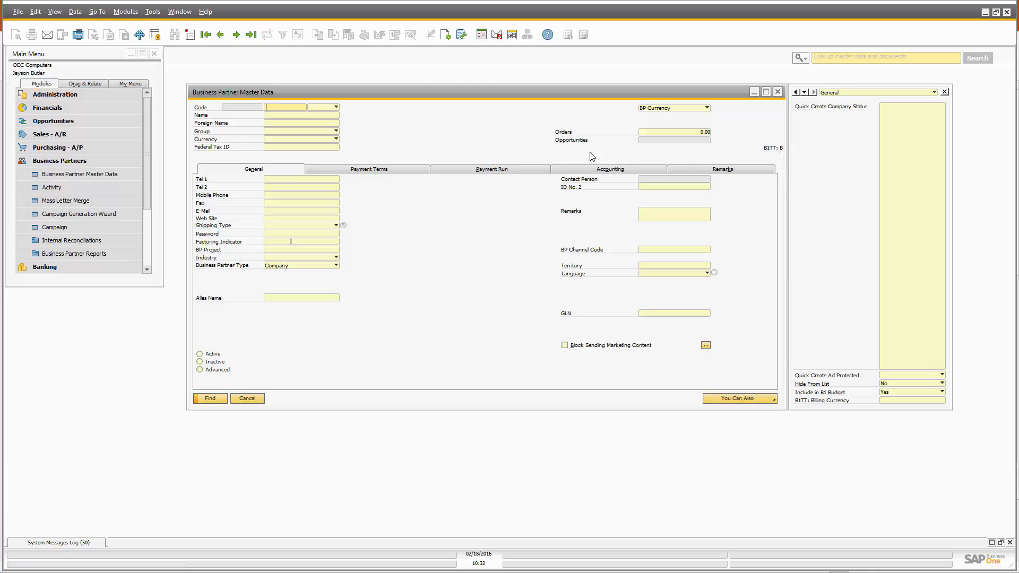
pyautogui.moveTo(558, 152)
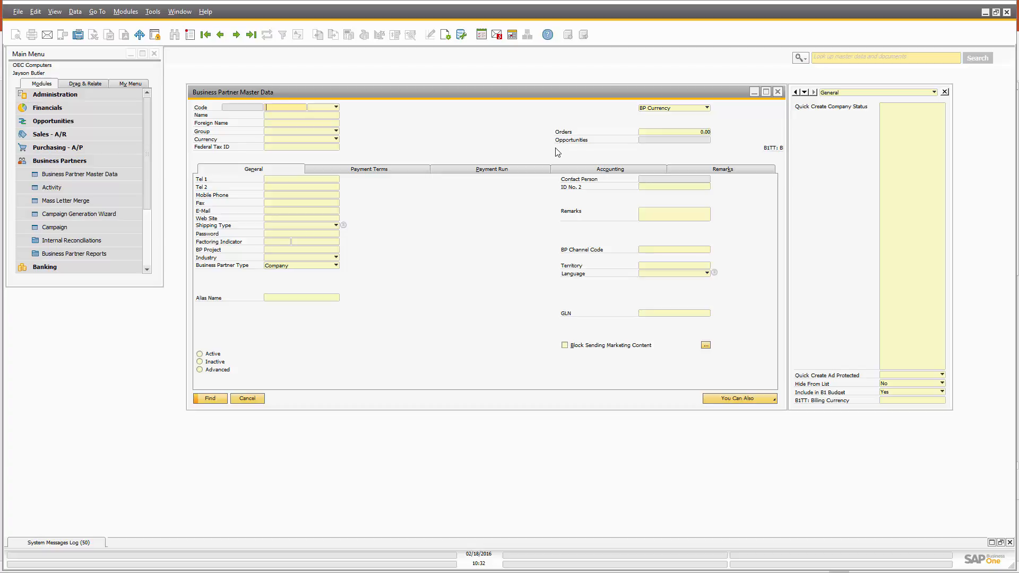
pyautogui.moveTo(779, 153)
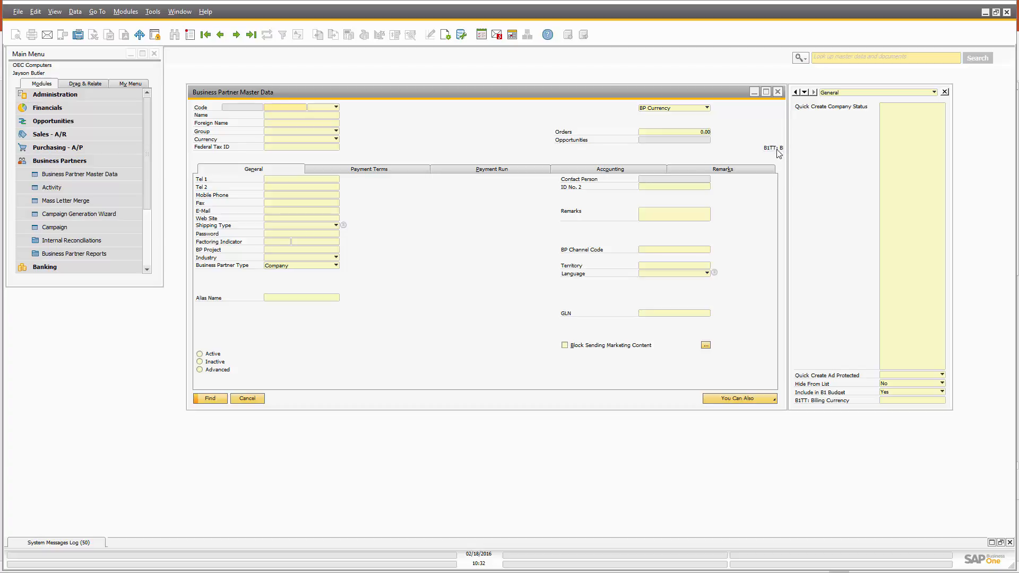
pyautogui.rightClick(778, 153)
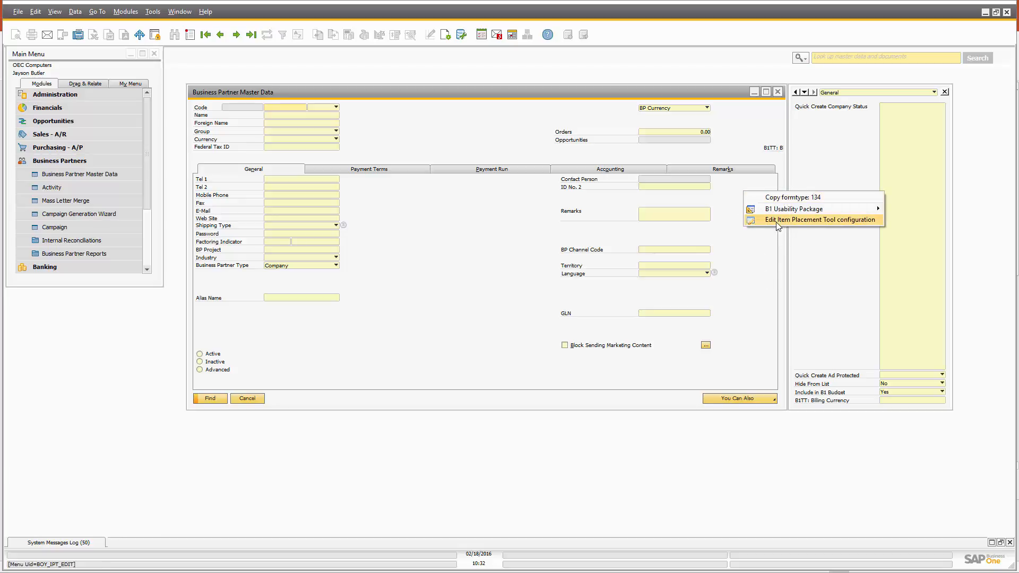
# Edit the window's IPT configuration and open Item Placement Tool: Base configuration under Administration > Add-Ons
pyautogui.click(816, 220)
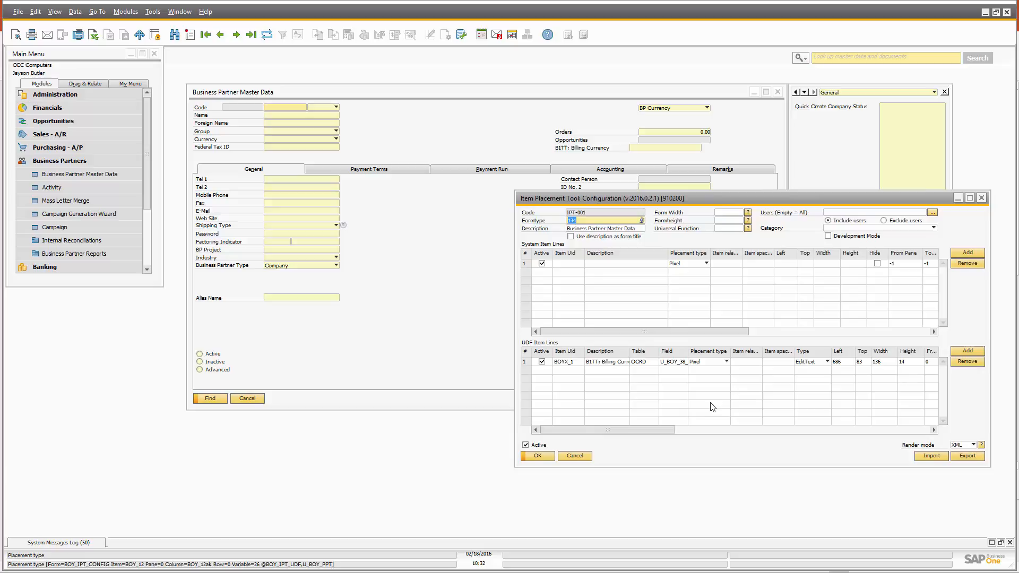
pyautogui.click(55, 95)
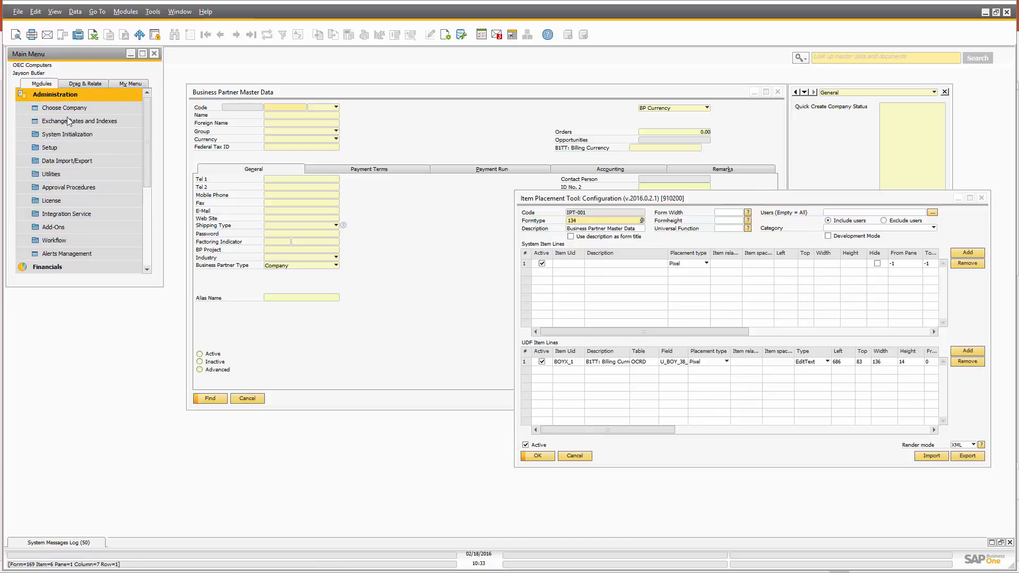
pyautogui.click(53, 227)
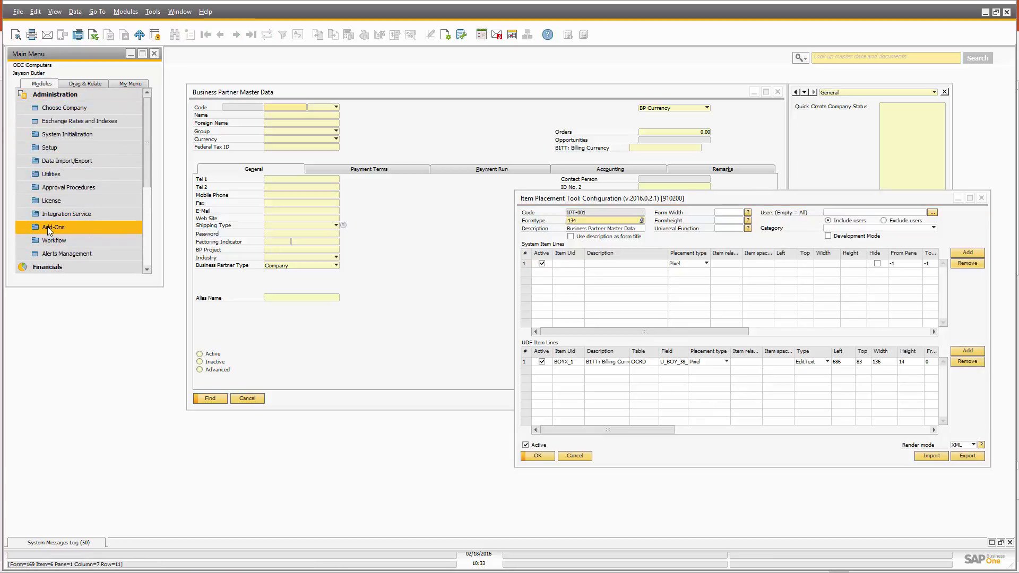
pyautogui.click(35, 227)
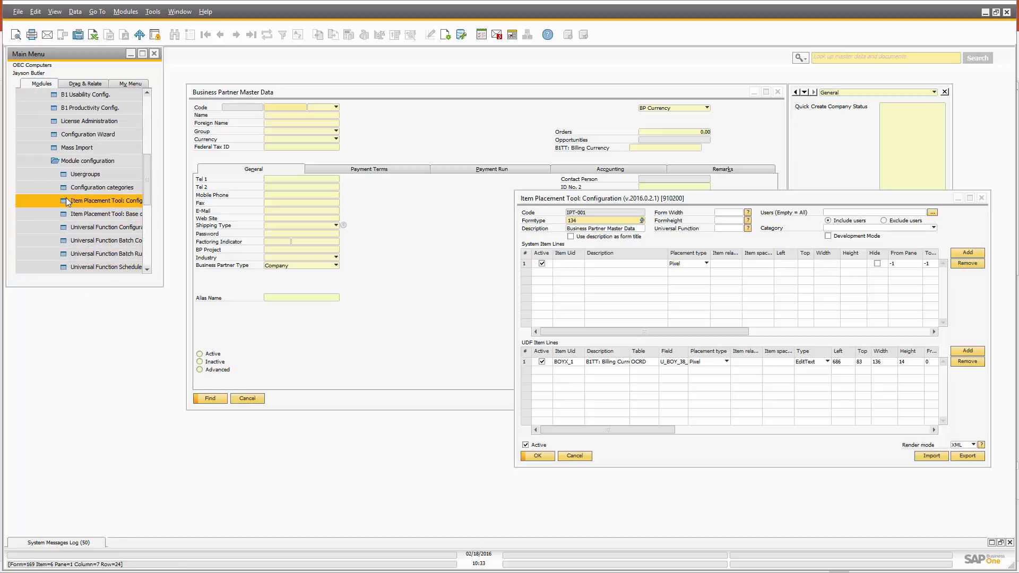
pyautogui.click(104, 213)
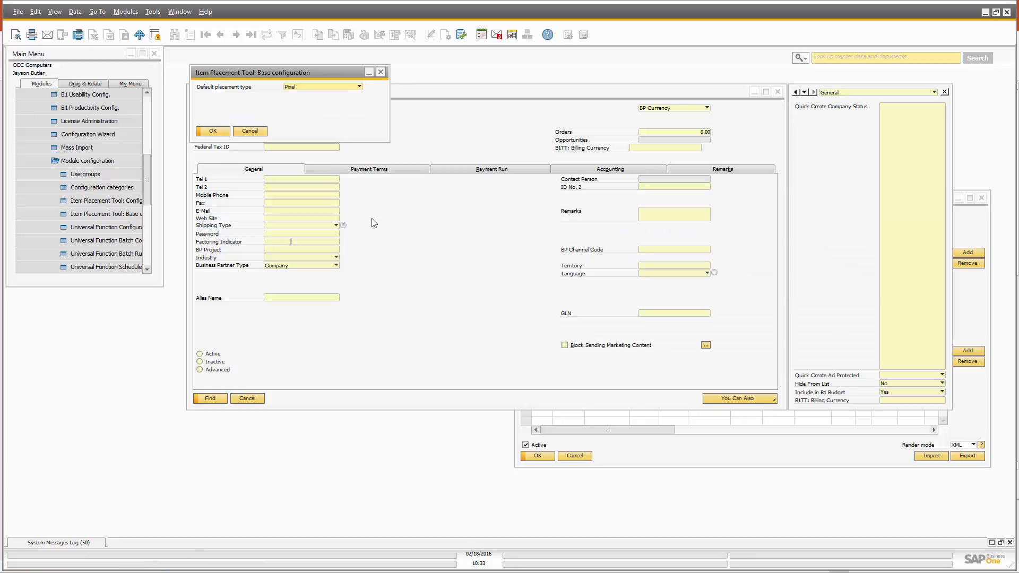
pyautogui.click(212, 132)
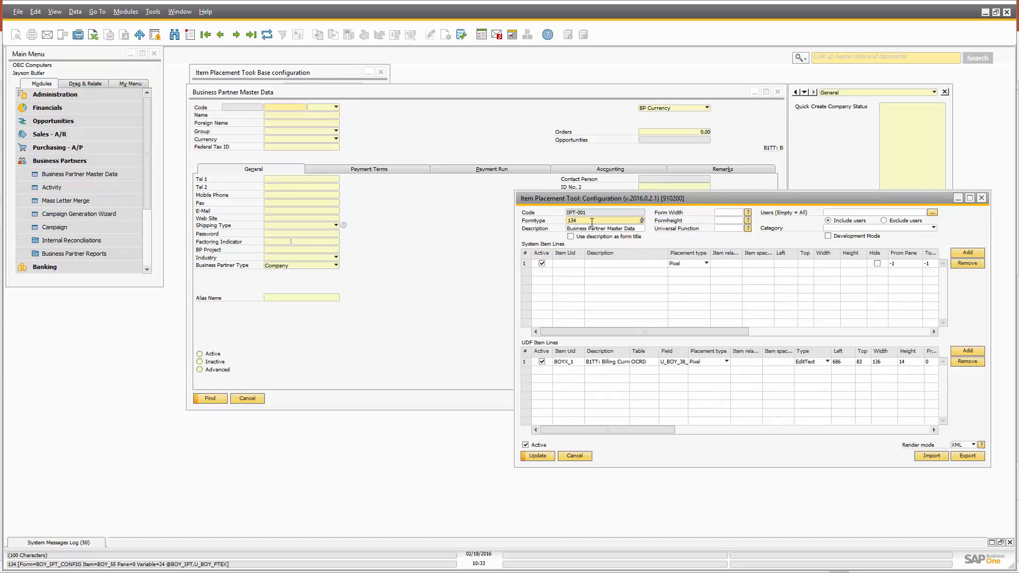
# Review the Billing Currency UDF line with pixel left value 686 in the configuration window
pyautogui.click(536, 456)
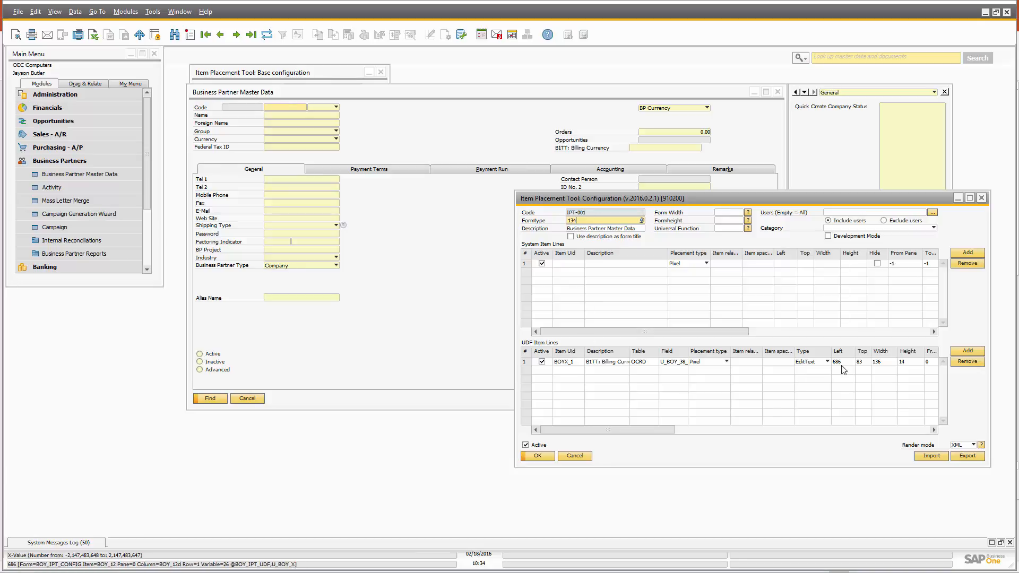
pyautogui.moveTo(836, 381)
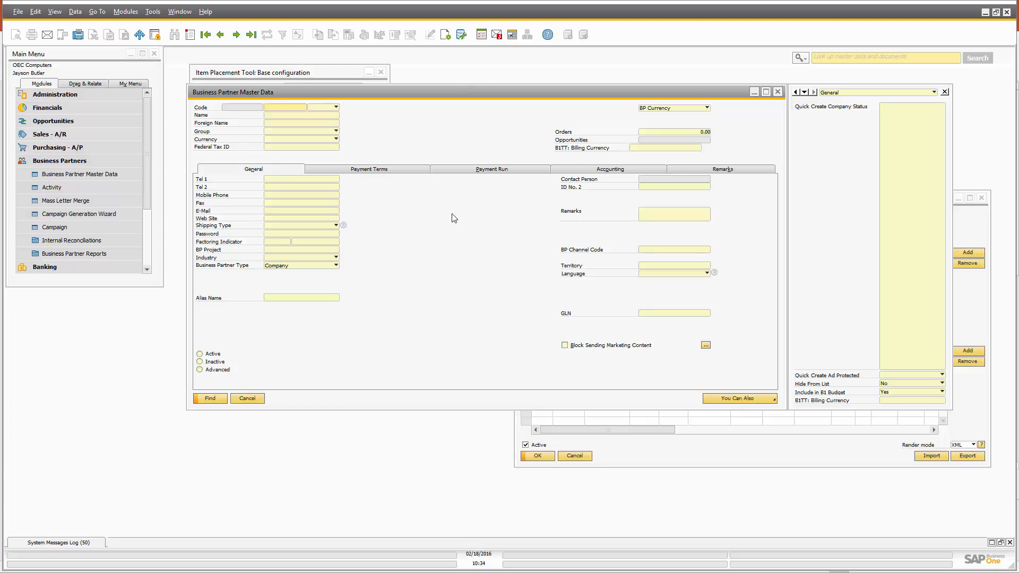
pyautogui.moveTo(746, 463)
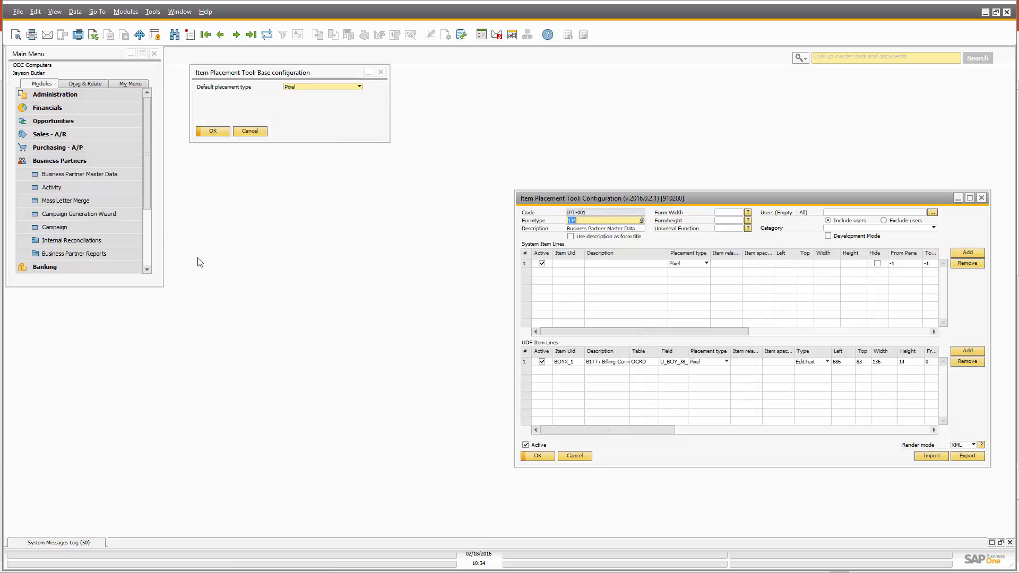
# Reopen and resize Business Partner Master Data, then save the pixel configuration with Update
pyautogui.click(81, 174)
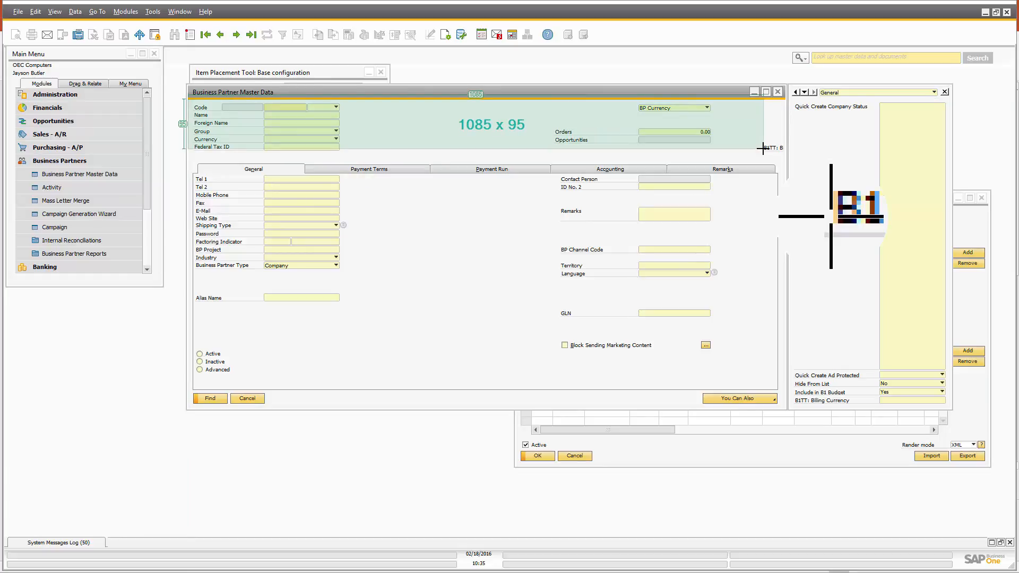
pyautogui.moveTo(764, 148); pyautogui.dragTo(683, 157)
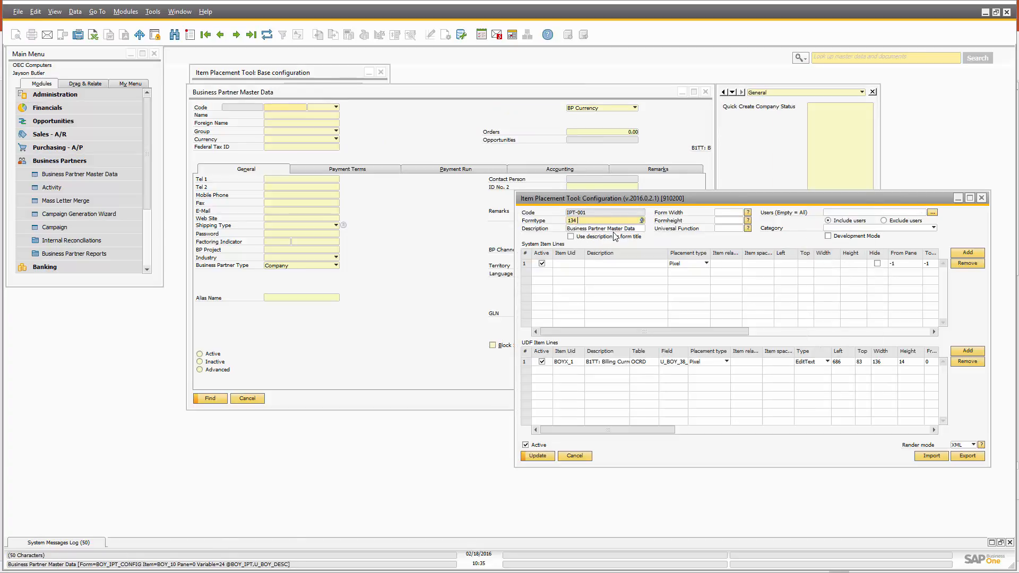
pyautogui.moveTo(613, 236)
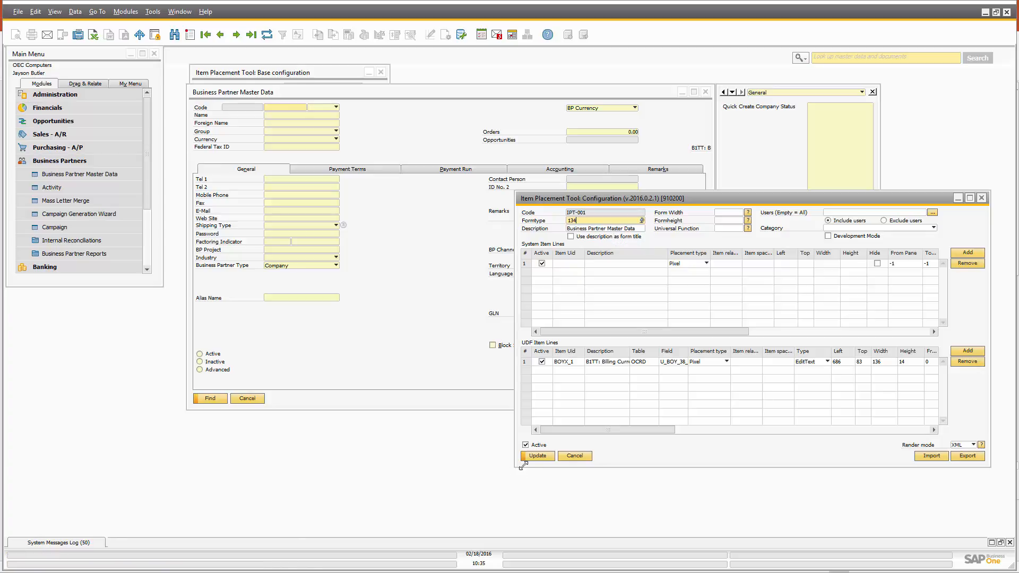
pyautogui.click(537, 456)
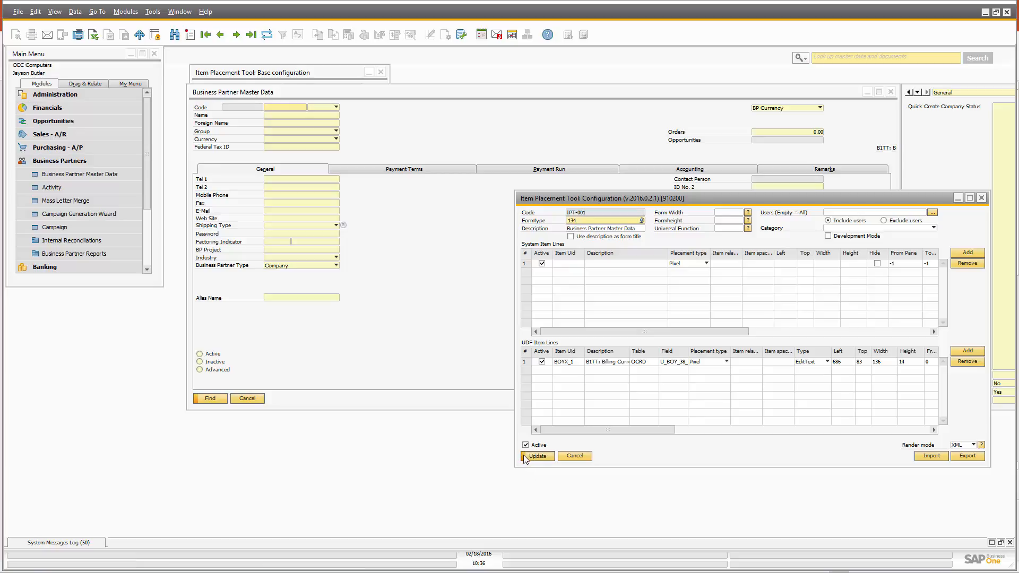
pyautogui.click(537, 455)
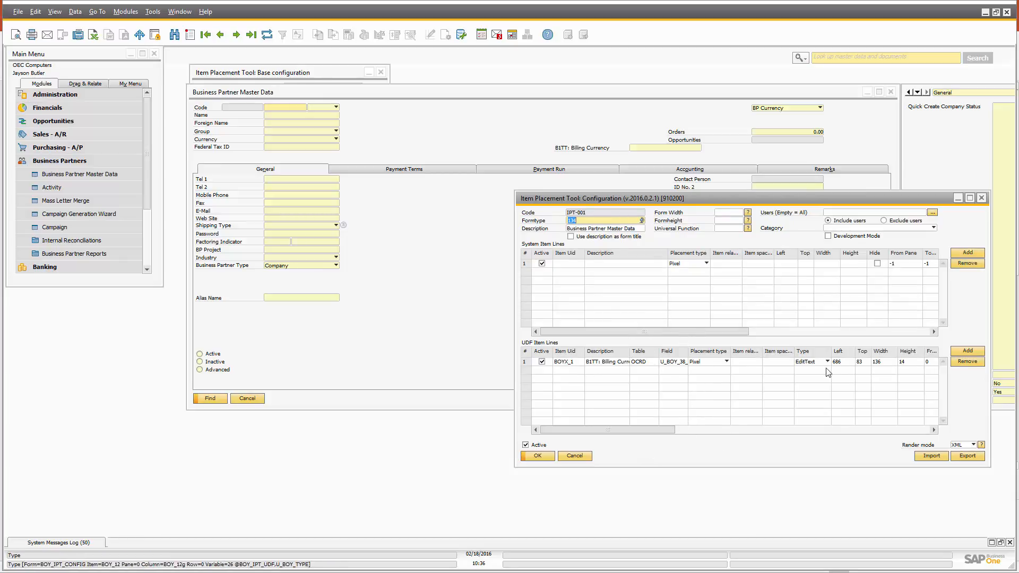
pyautogui.moveTo(841, 361)
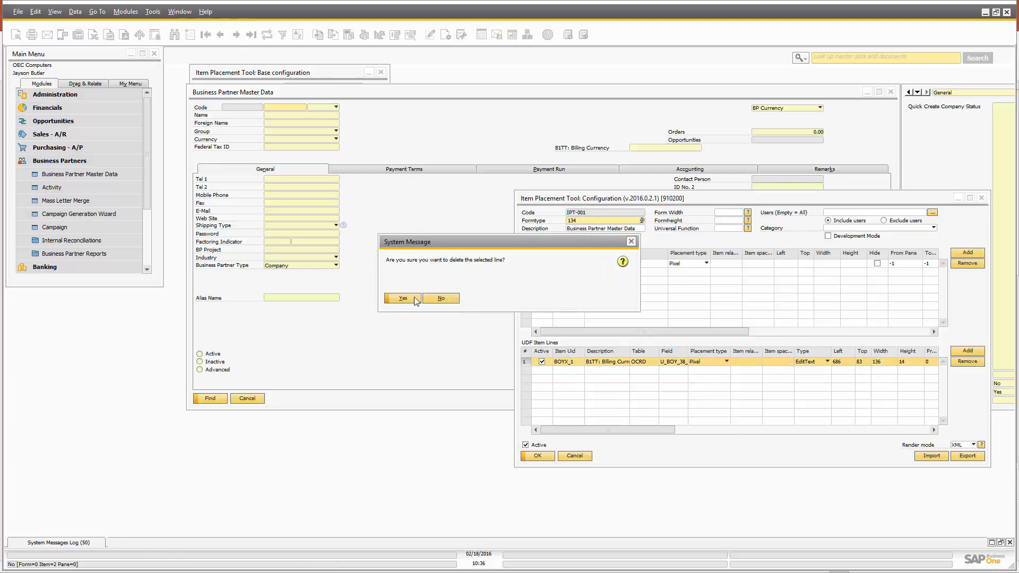
# Delete the Billing Currency line and re-add the UDF below an existing header field
pyautogui.click(401, 299)
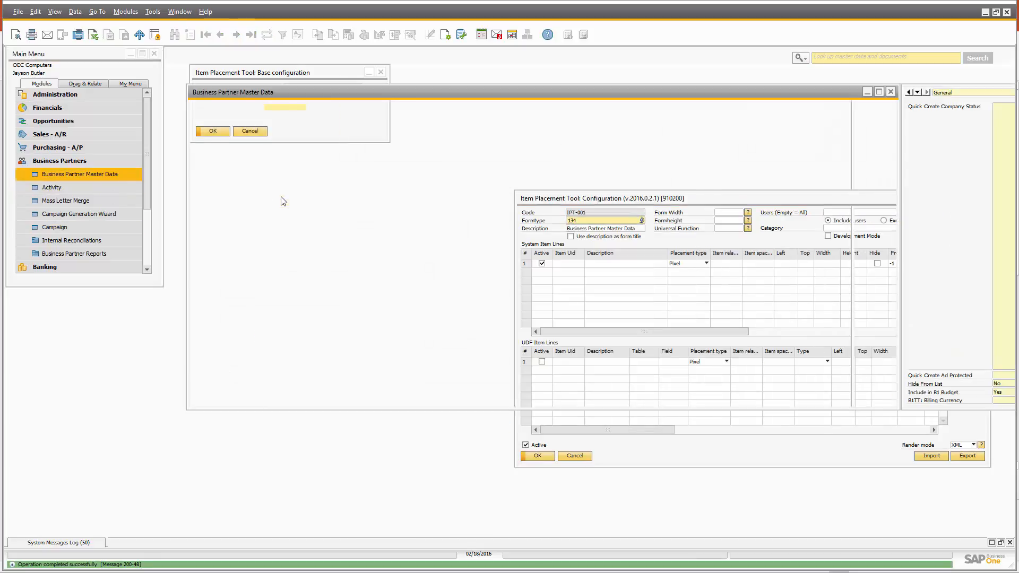
pyautogui.click(212, 130)
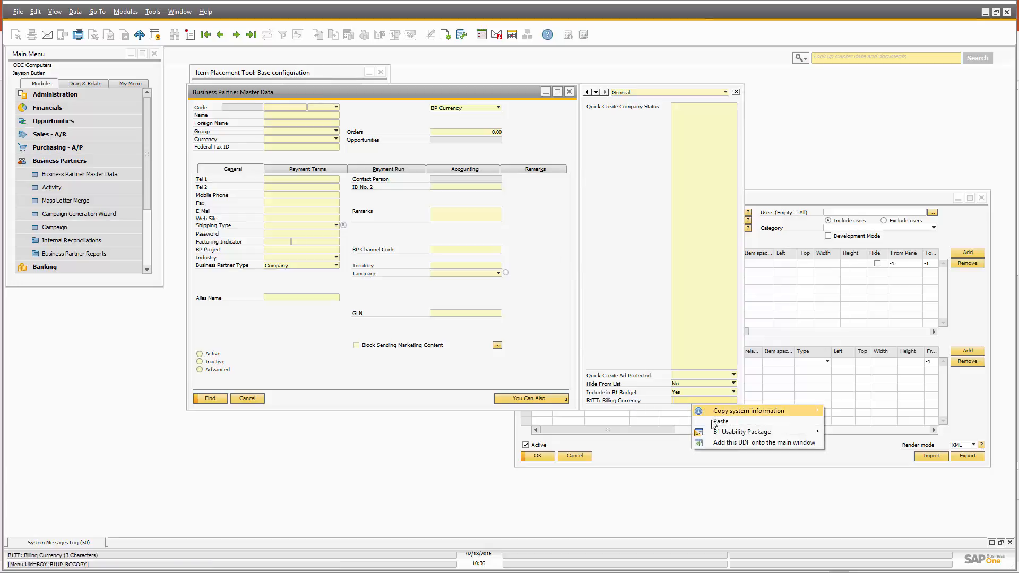
pyautogui.click(762, 442)
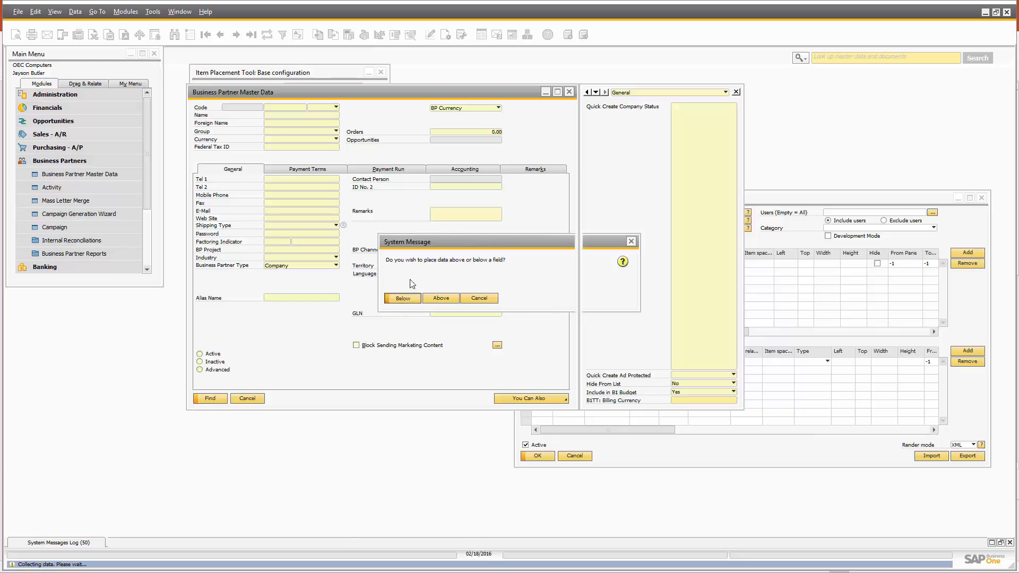
pyautogui.click(401, 297)
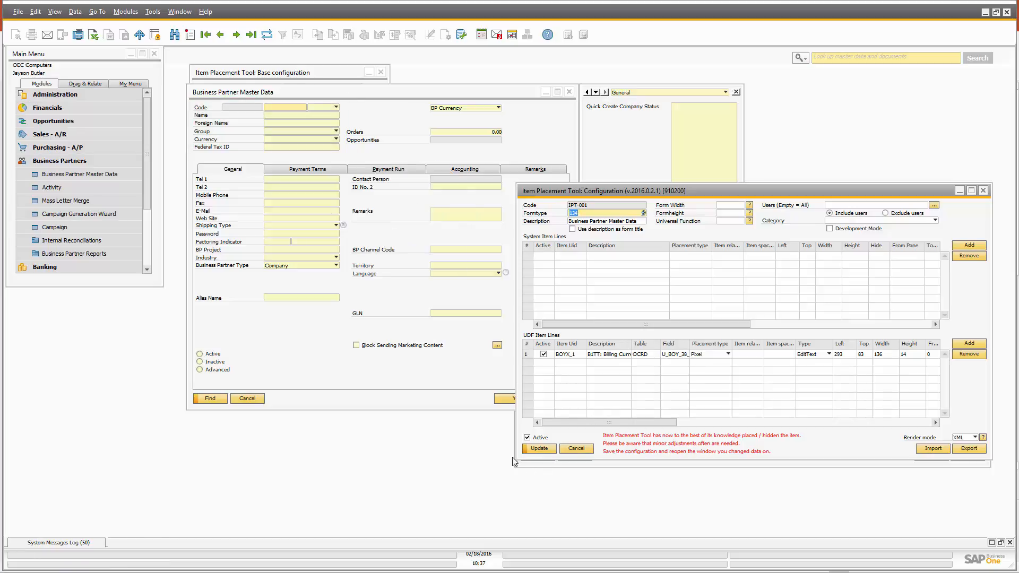
# Update the configuration (left value 293) and reopen Business Partner Master Data to check the header
pyautogui.click(539, 449)
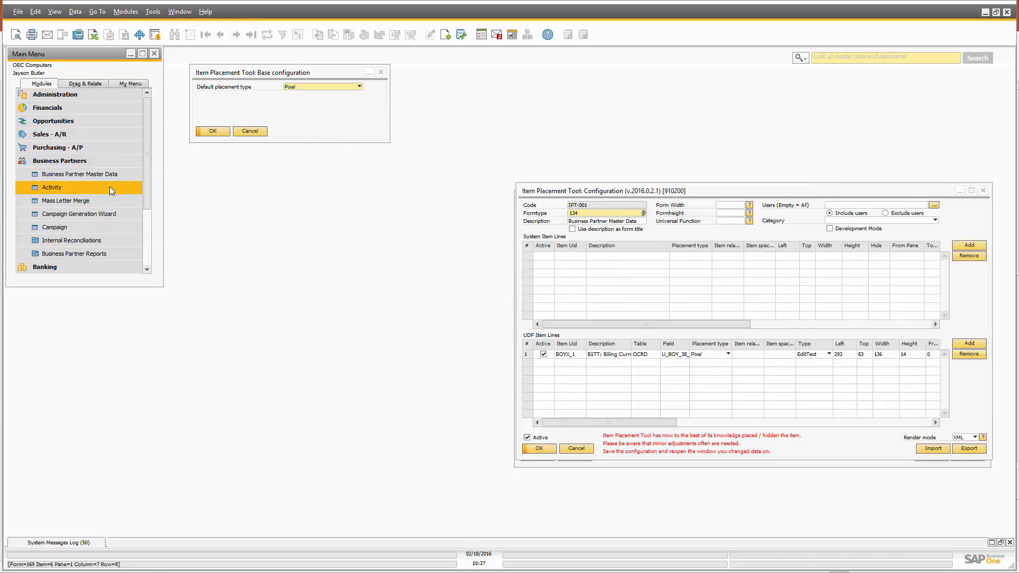
pyautogui.doubleClick(80, 173)
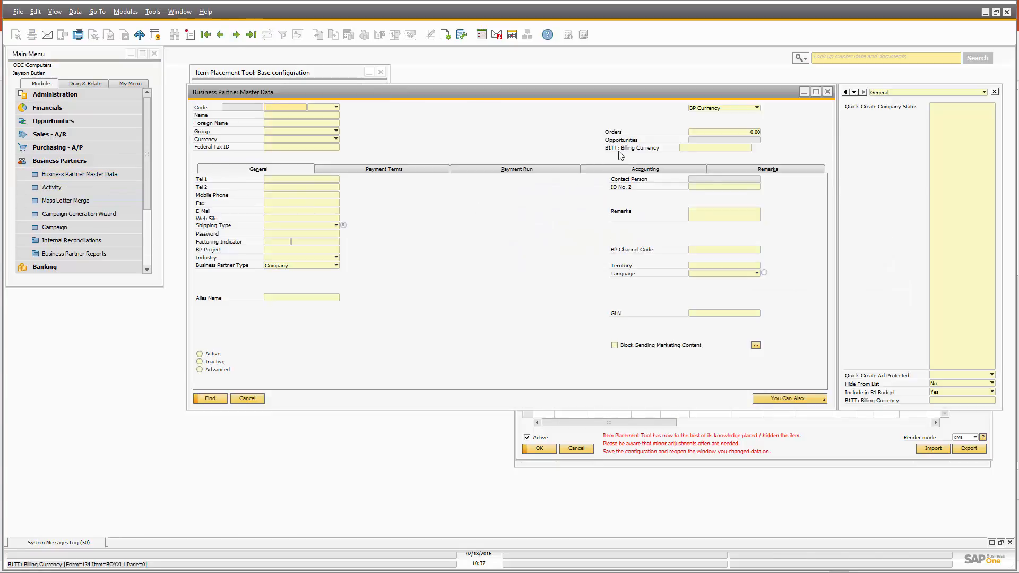
pyautogui.moveTo(502, 181)
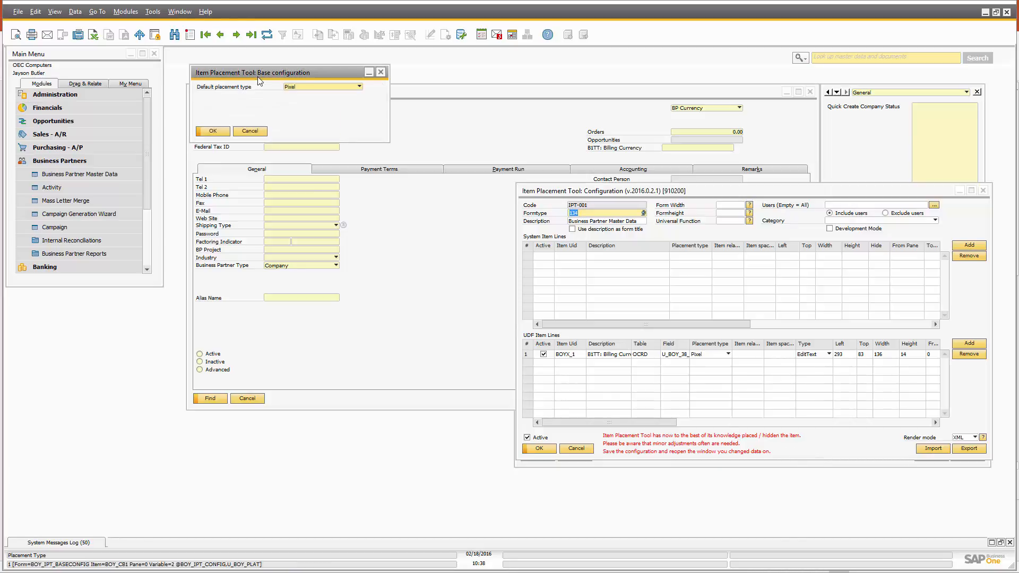
# Set default placement type to Relative Placement and remove the pixel-based configuration
pyautogui.click(354, 86)
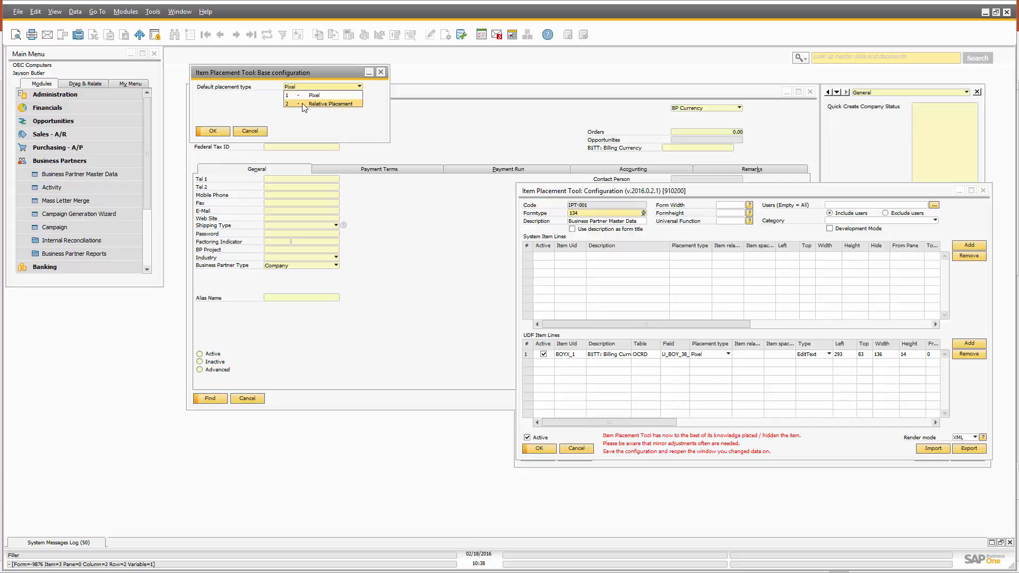
pyautogui.click(323, 104)
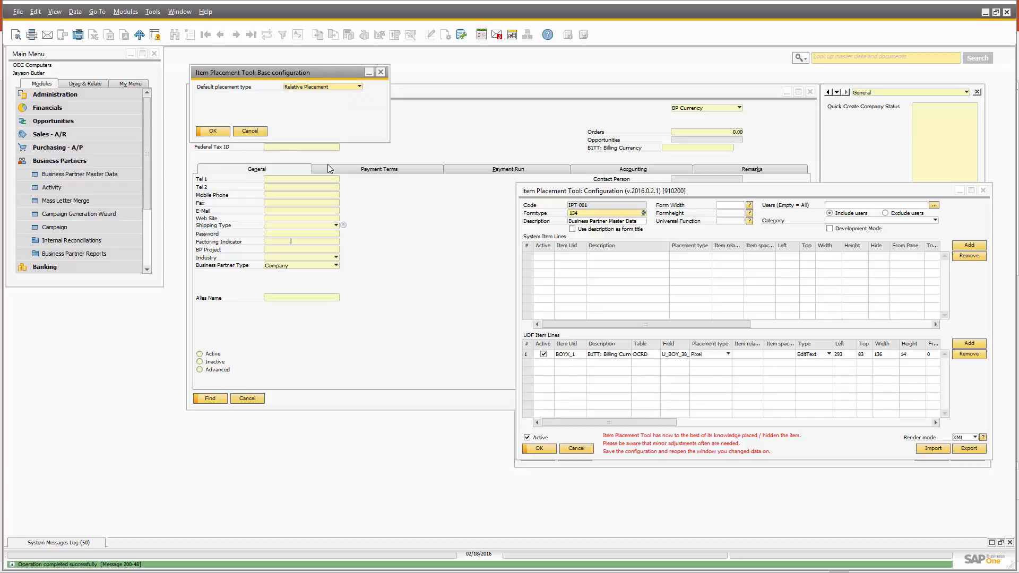
pyautogui.rightClick(607, 212)
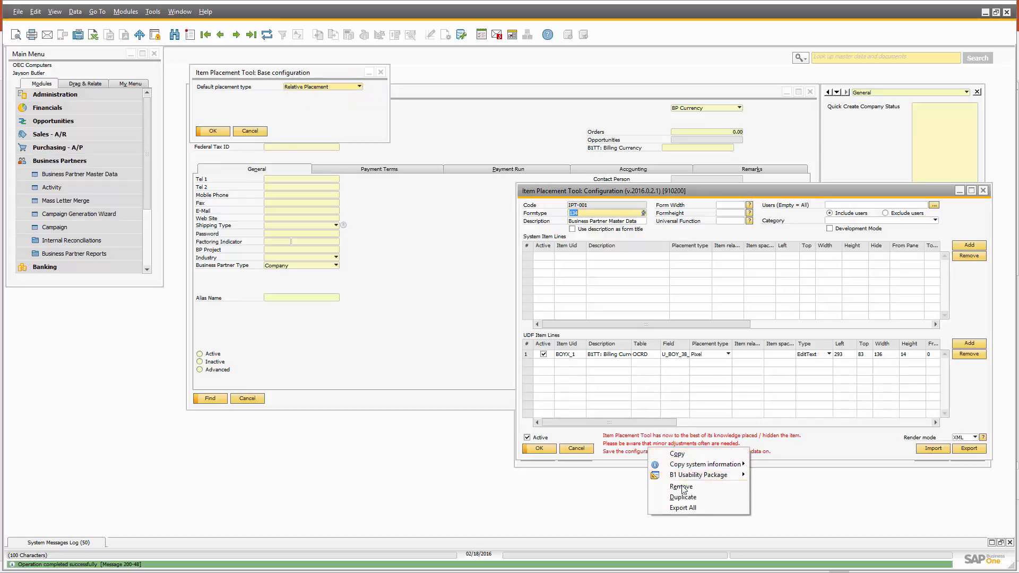
pyautogui.click(682, 486)
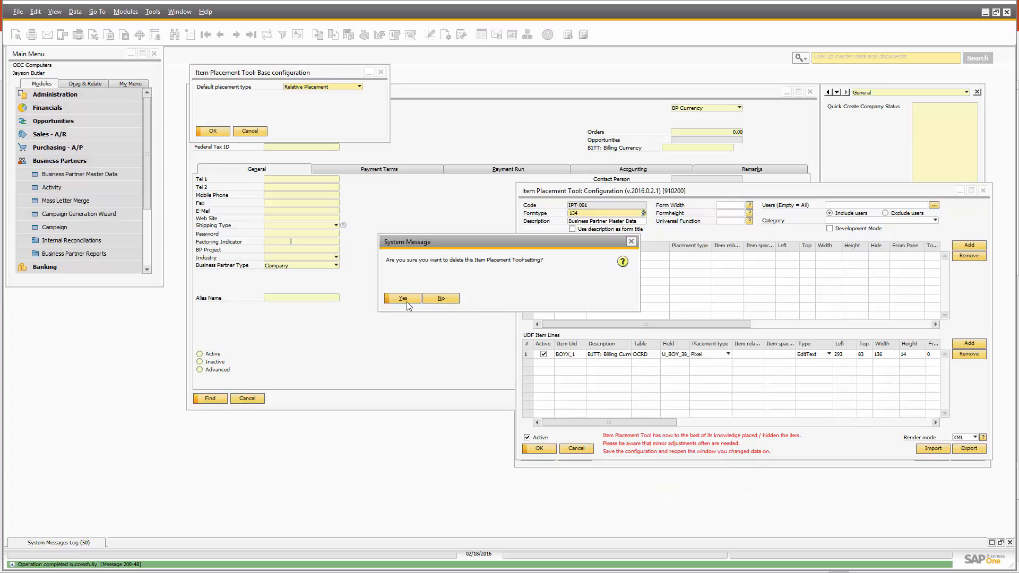
pyautogui.click(401, 297)
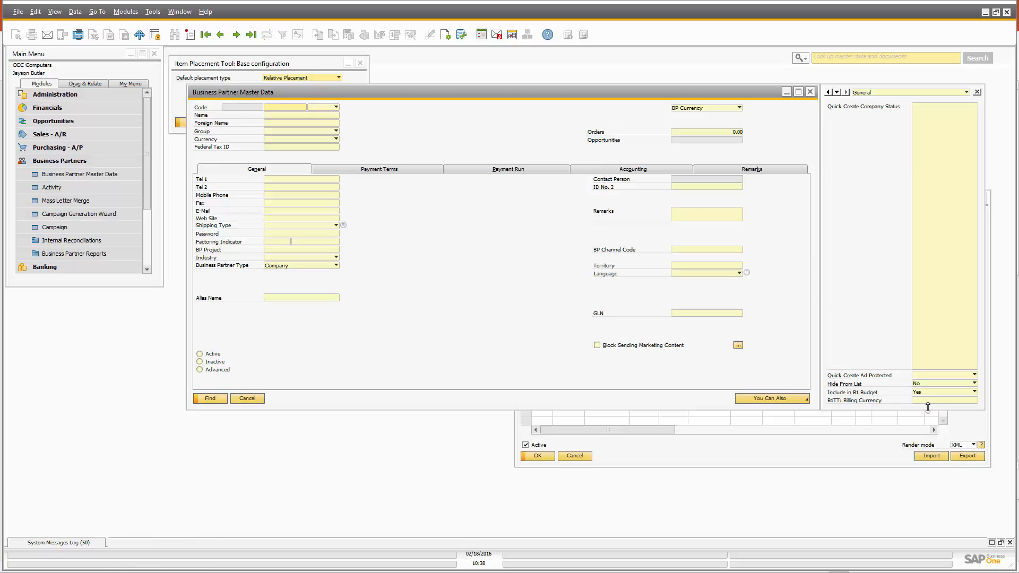
# Add the Billing Currency UDF onto the main window again, starting configuration IPT-002
pyautogui.rightClick(928, 404)
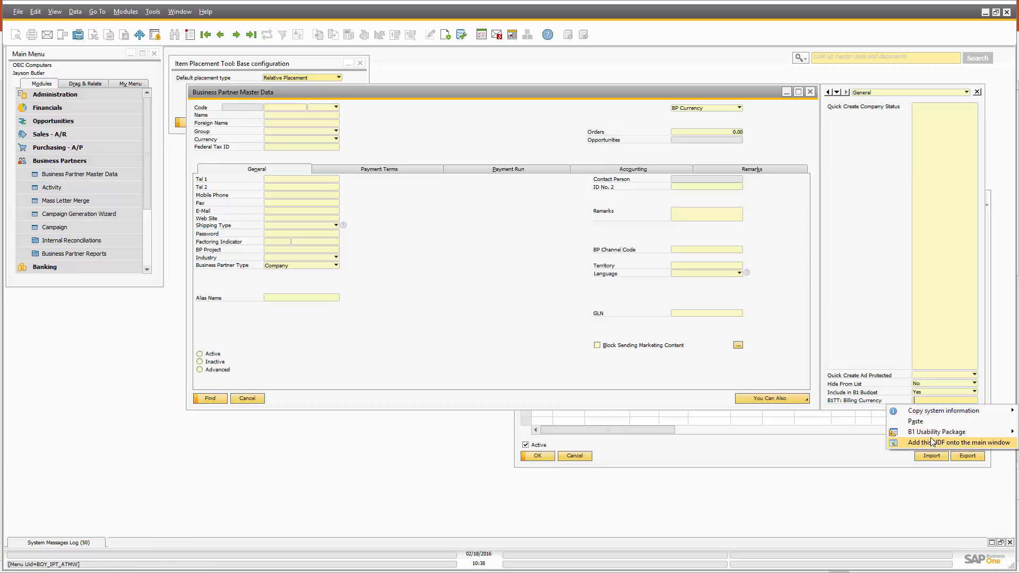
pyautogui.click(951, 443)
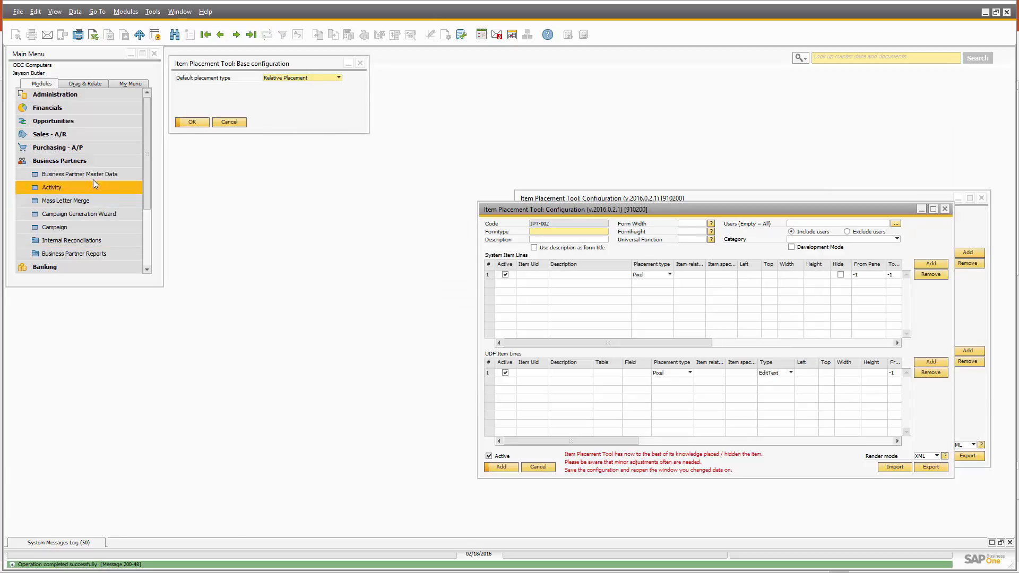
# Set the UDF line's placement to Place right to Opportunities, update, and check it on a partner record
pyautogui.click(81, 173)
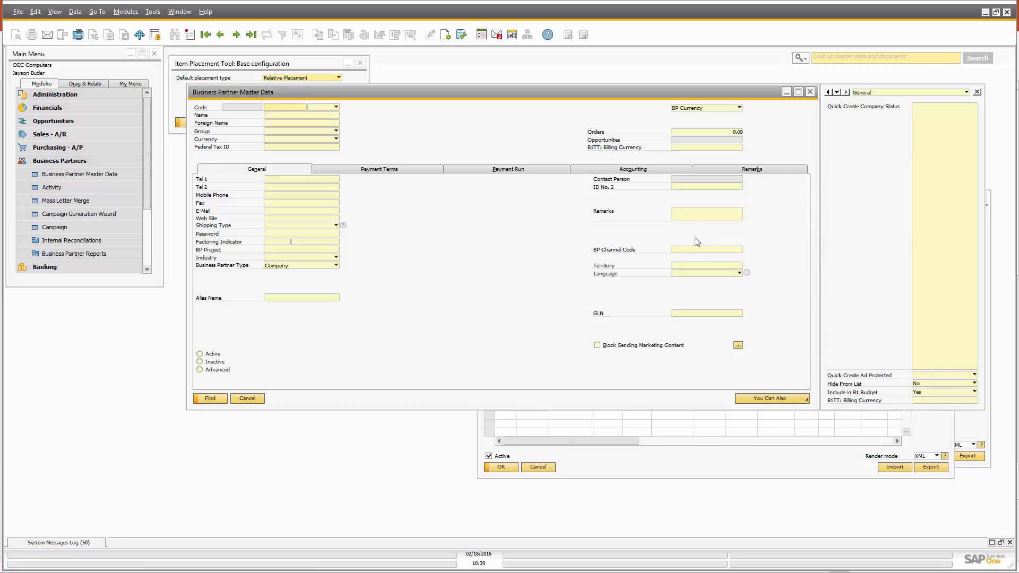
pyautogui.moveTo(493, 285)
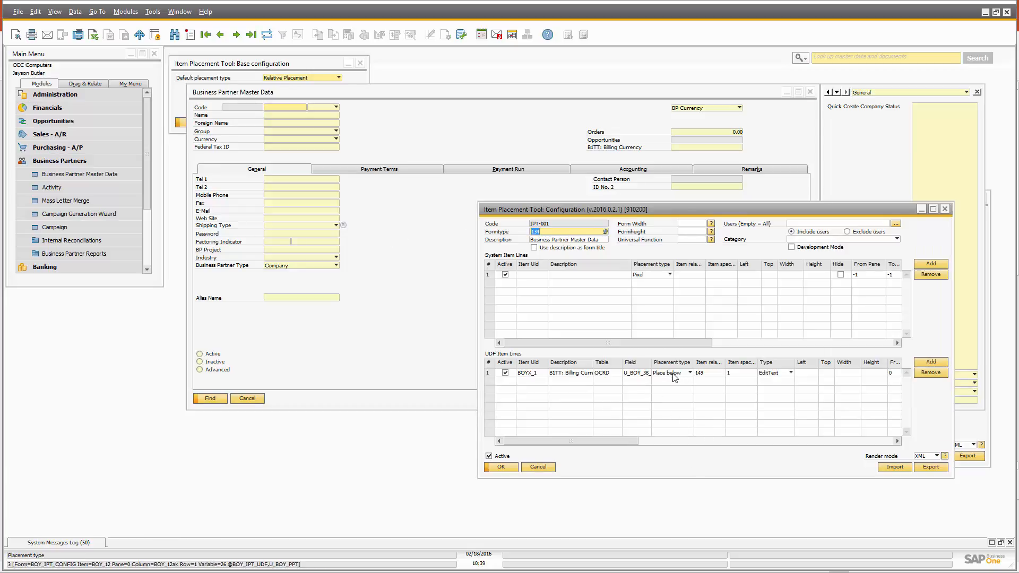
pyautogui.click(689, 373)
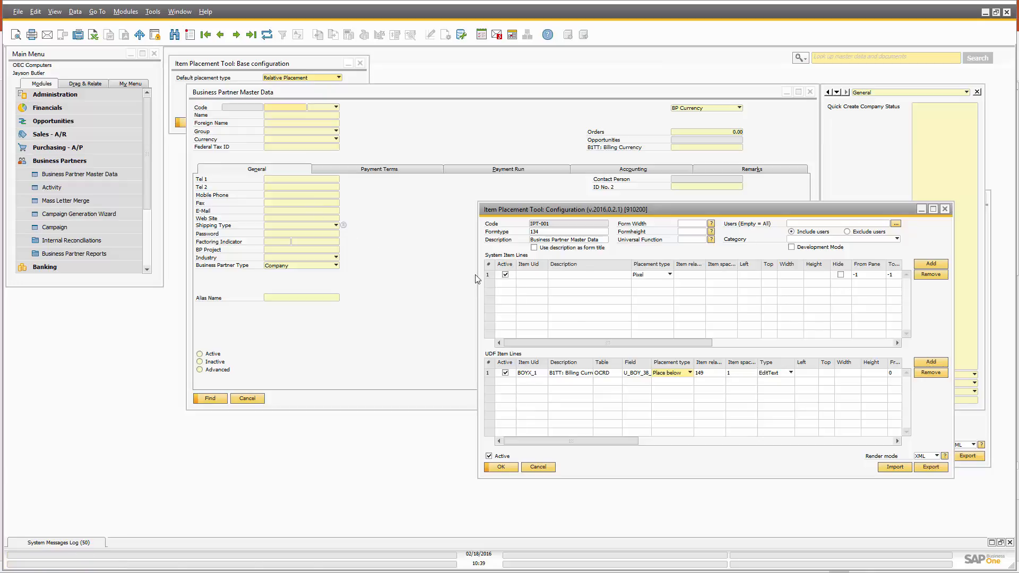
pyautogui.click(709, 373)
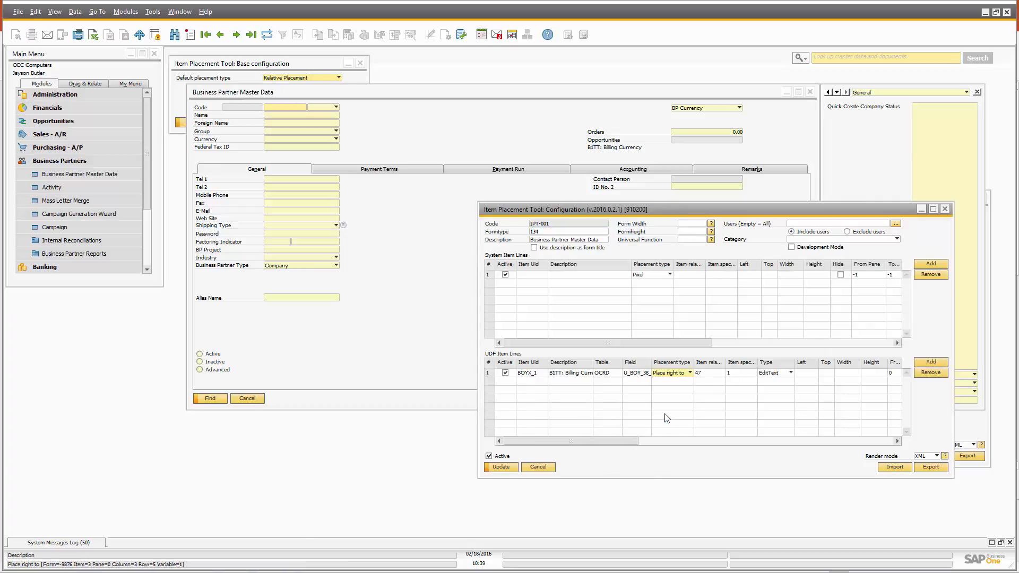
pyautogui.click(500, 468)
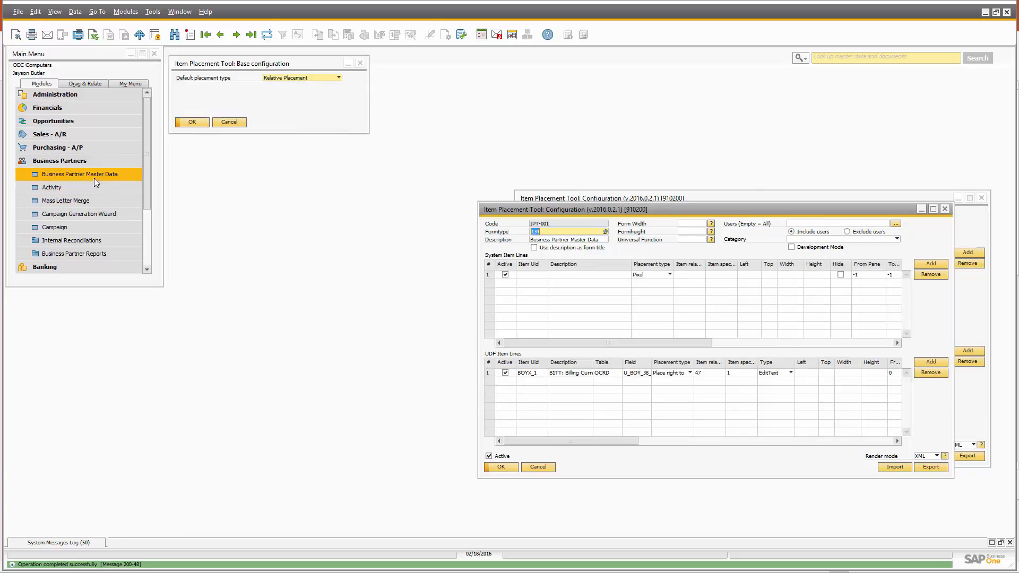
pyautogui.click(81, 173)
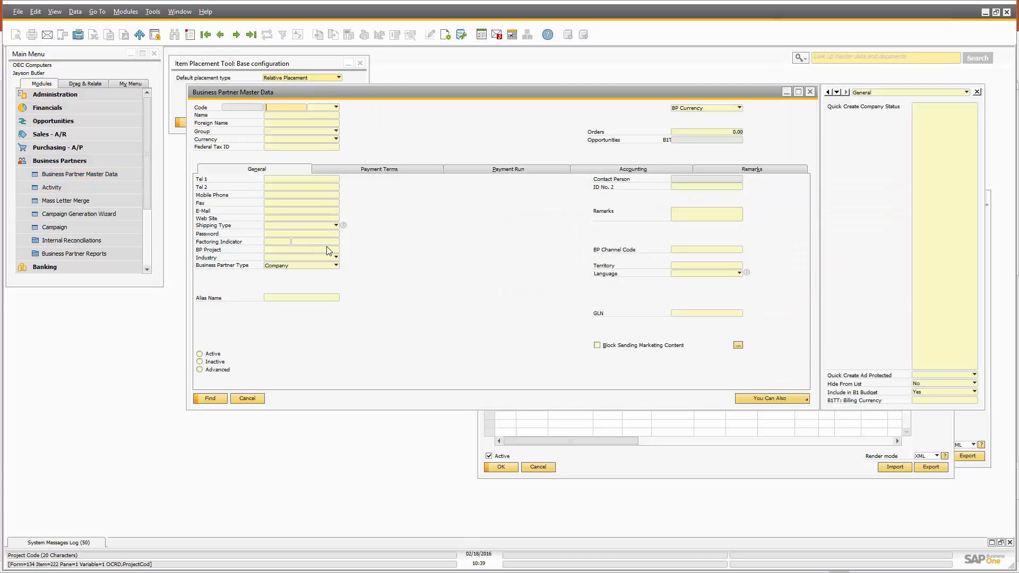
pyautogui.click(209, 398)
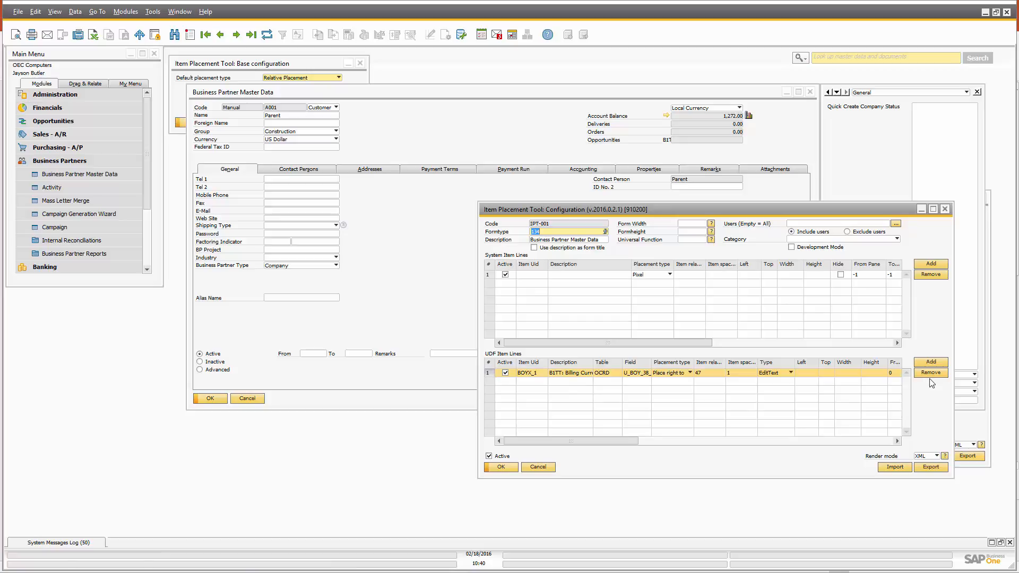
# Delete the Billing Currency placement line and confirm
pyautogui.click(930, 372)
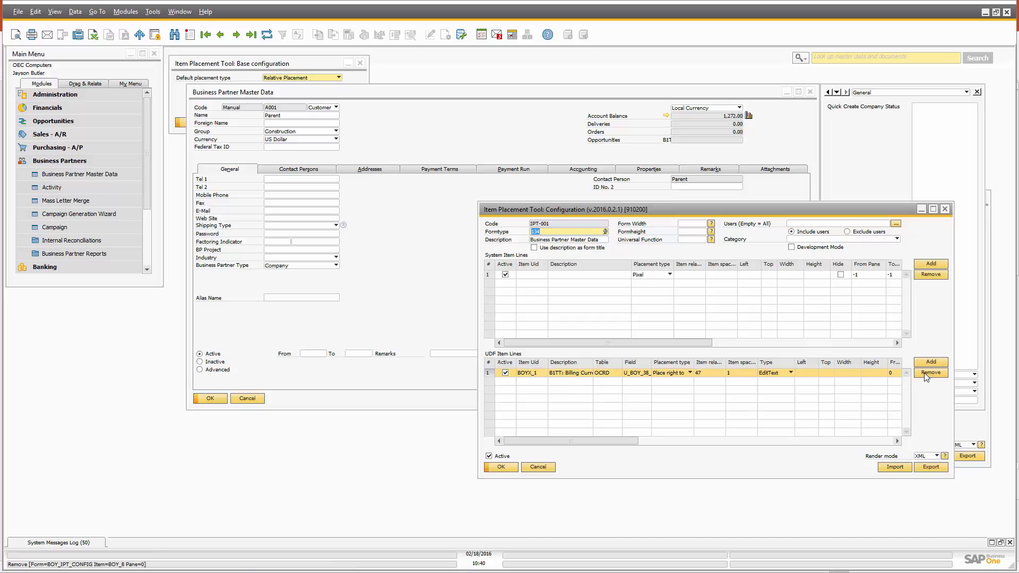
pyautogui.click(931, 373)
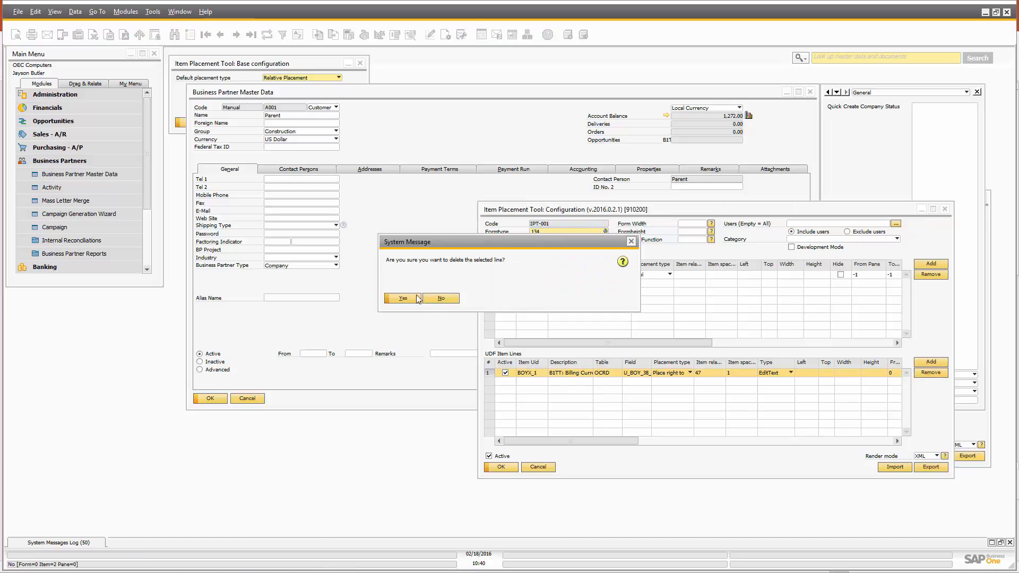
pyautogui.click(401, 298)
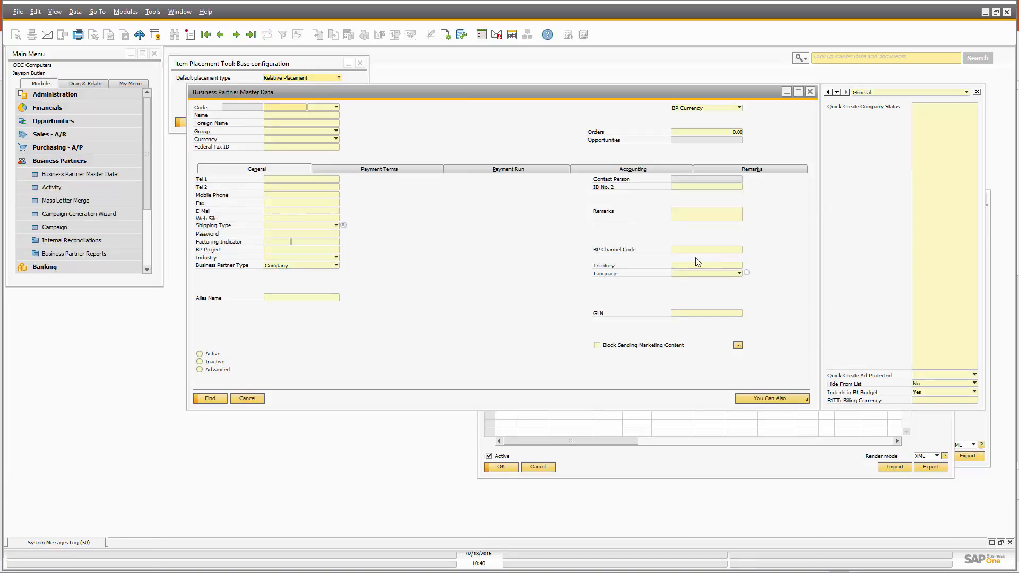
# Relocate the BP Channel Code system field (item id 333) beside the Fax field and update
pyautogui.rightClick(707, 249)
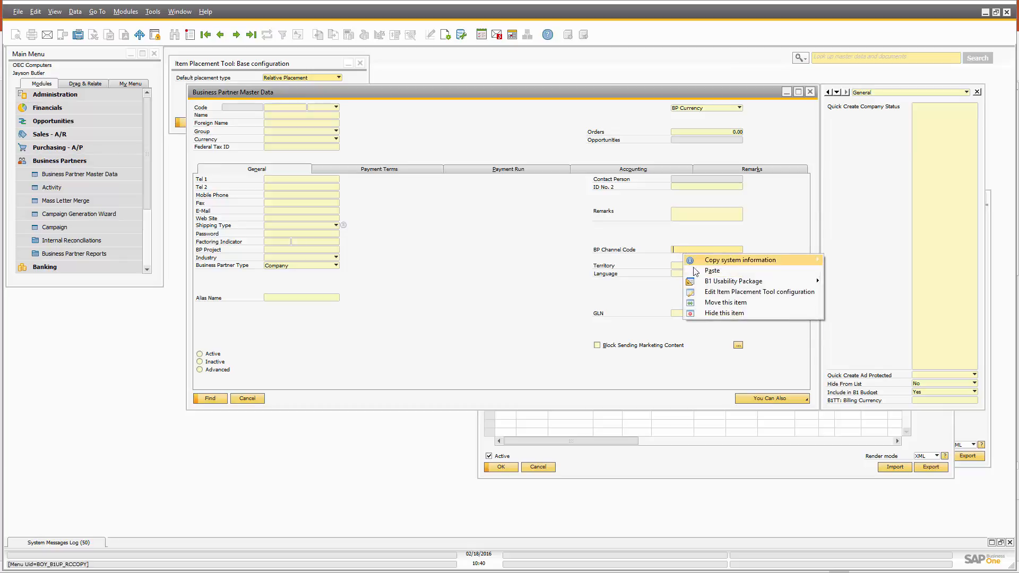
pyautogui.click(707, 249)
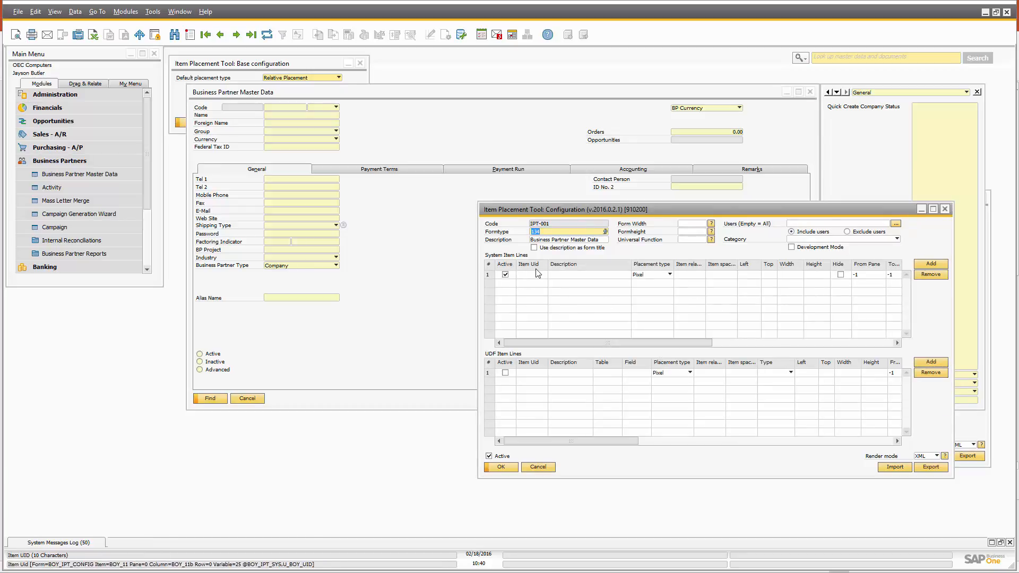
pyautogui.write('333')
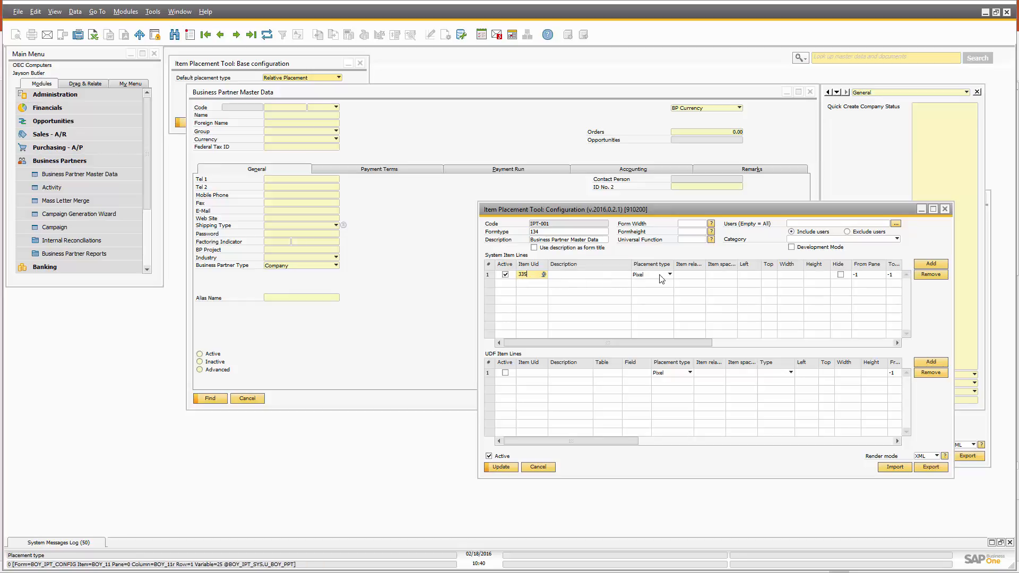
pyautogui.click(670, 274)
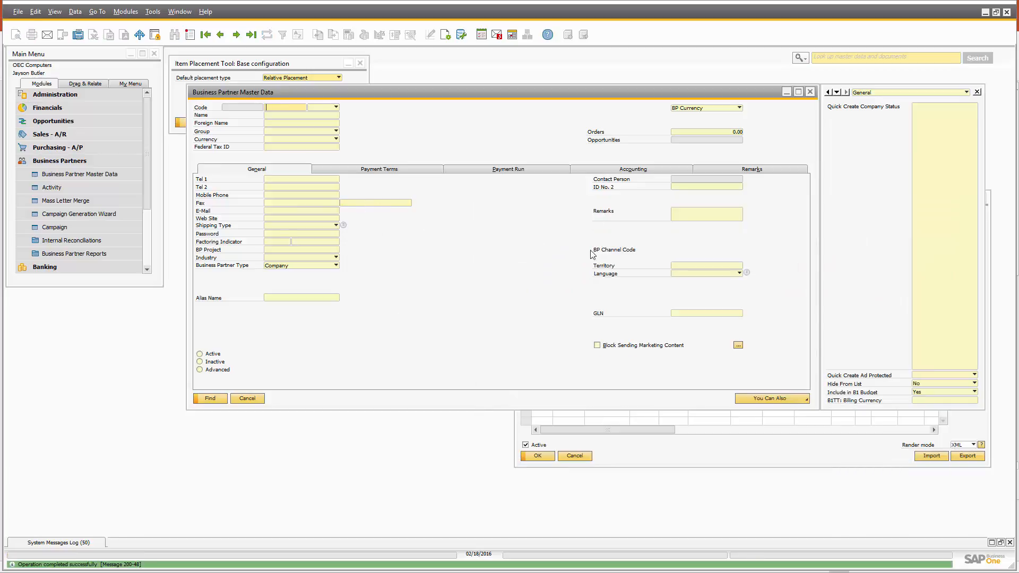
pyautogui.moveTo(764, 260)
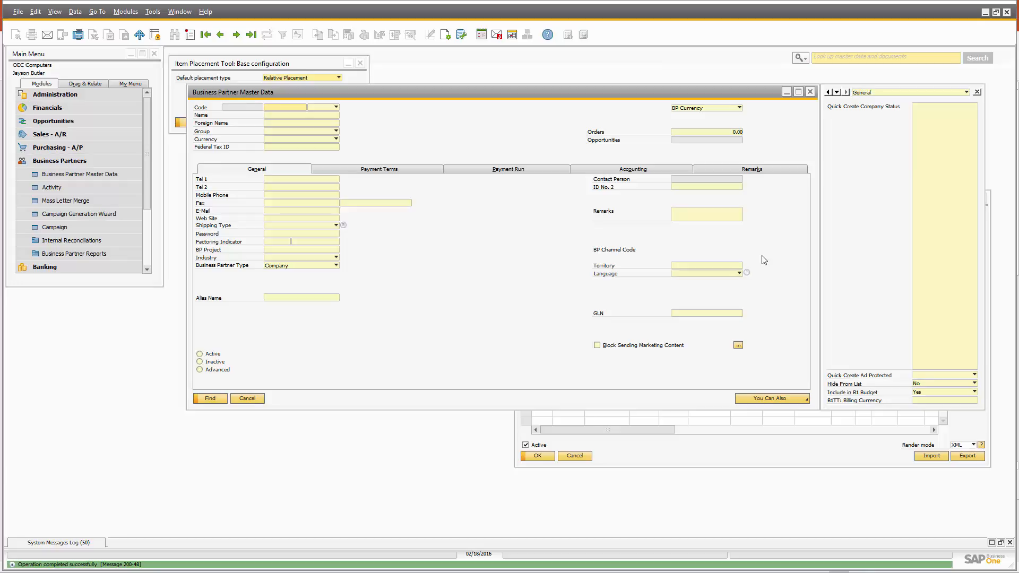
pyautogui.moveTo(816, 279)
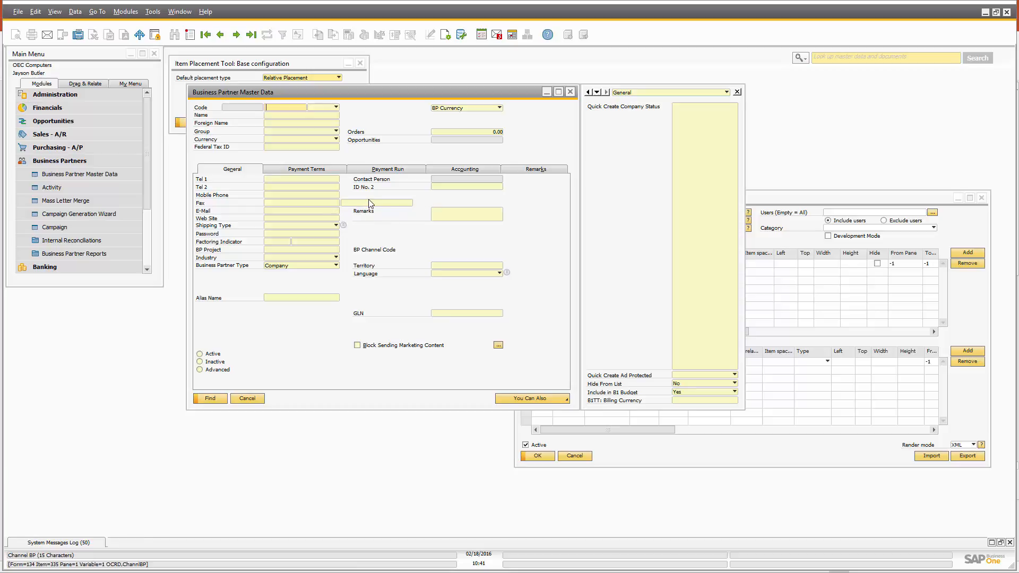
pyautogui.click(377, 201)
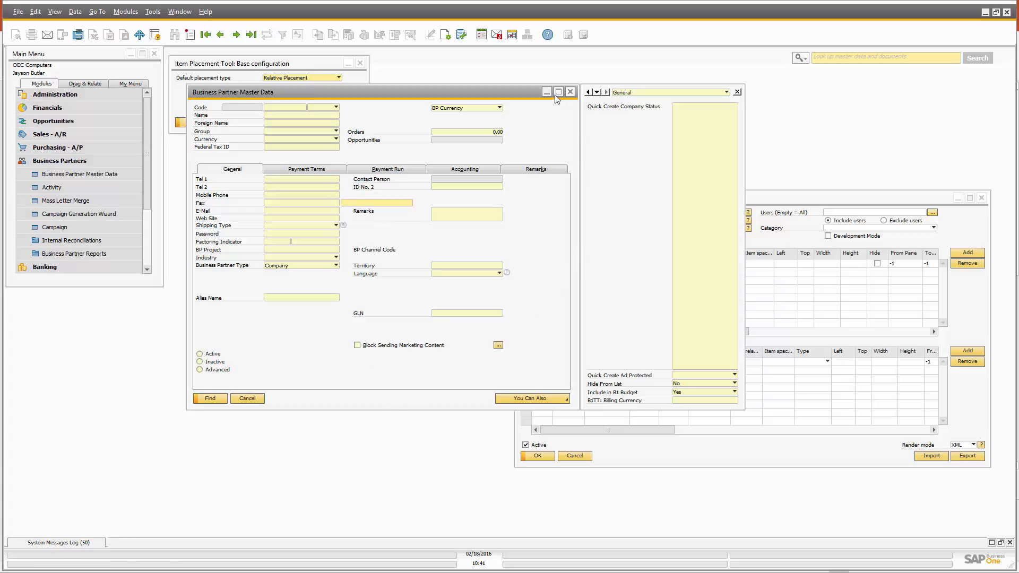
pyautogui.click(557, 91)
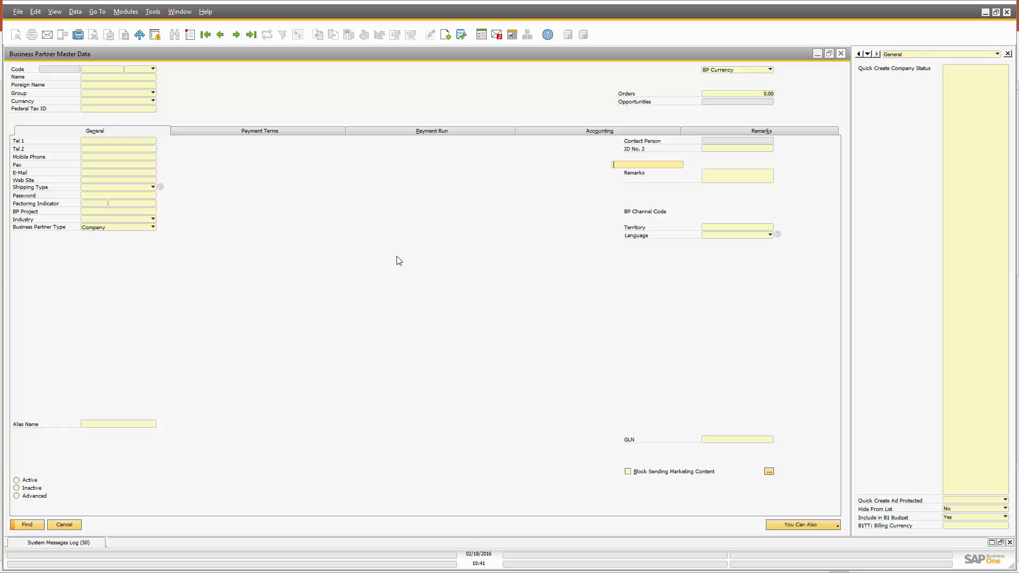
pyautogui.moveTo(294, 267)
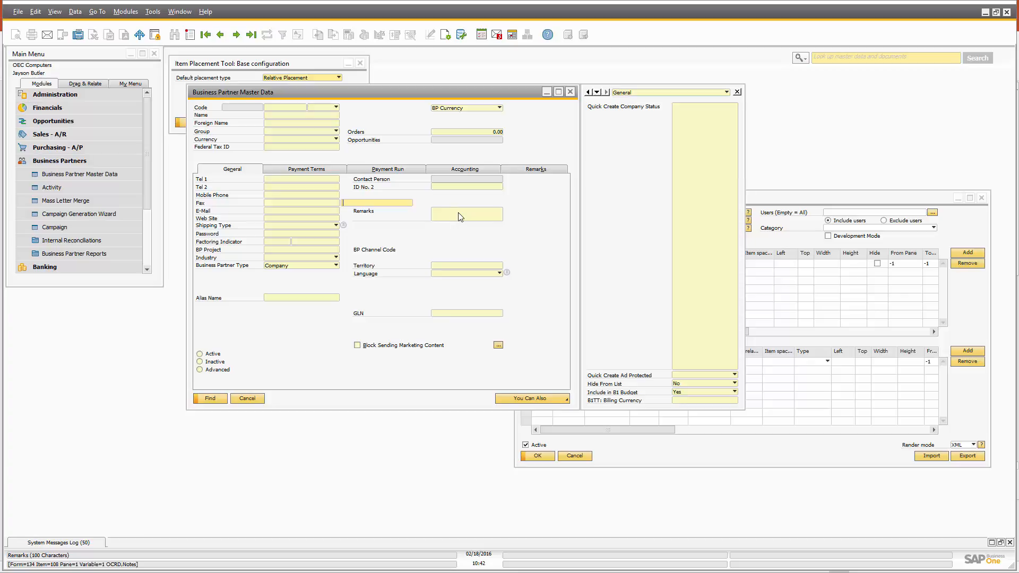
pyautogui.moveTo(371, 244)
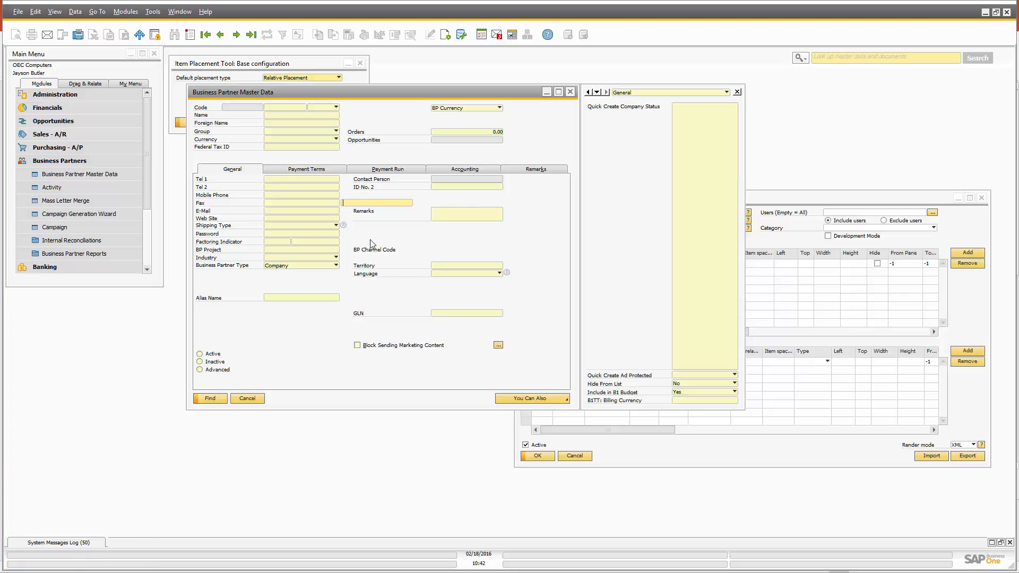
pyautogui.click(336, 78)
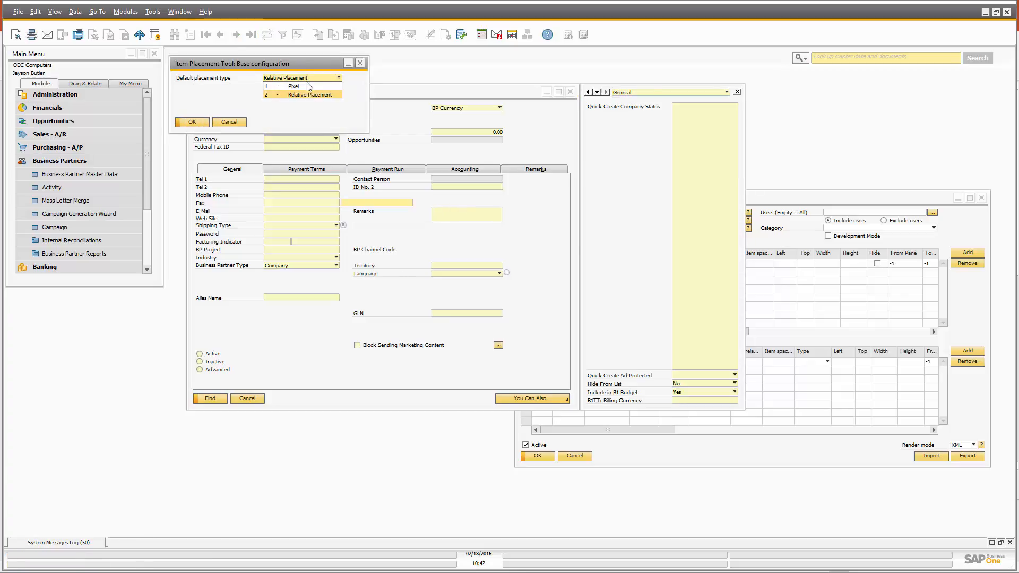
pyautogui.click(332, 94)
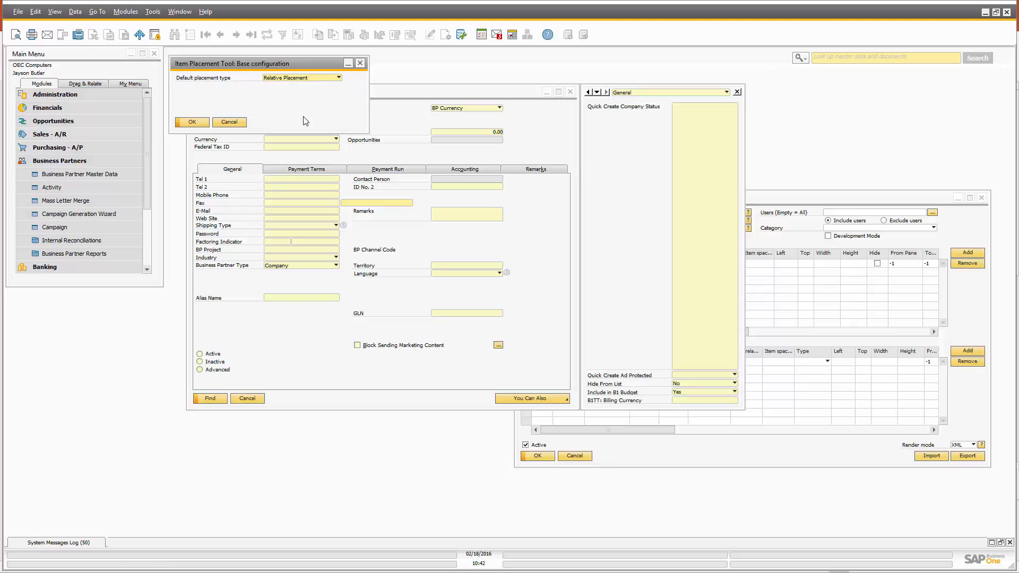